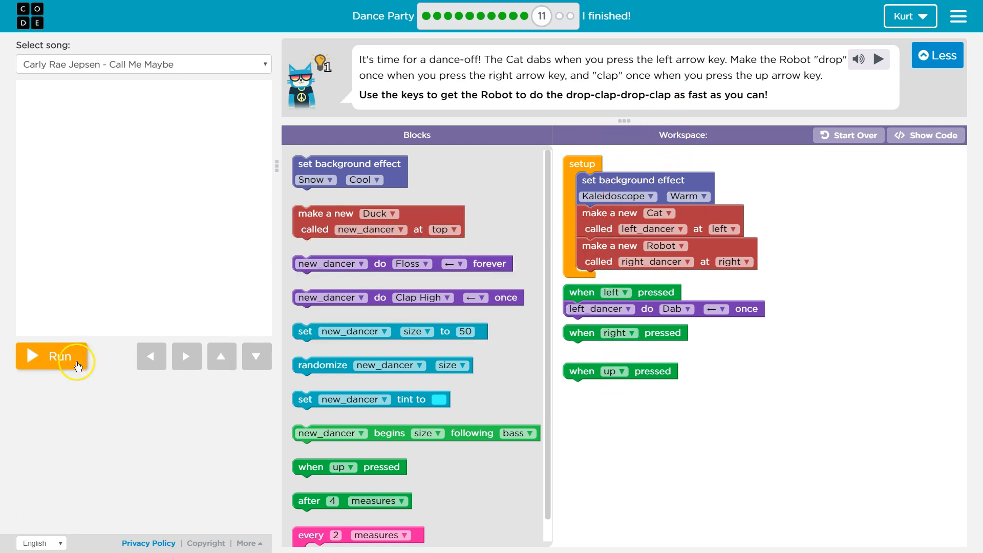
- Run and stop the dance twice to preview Cat and Robot and test the program
{"action": "left_click", "coordinate": [54, 357]}
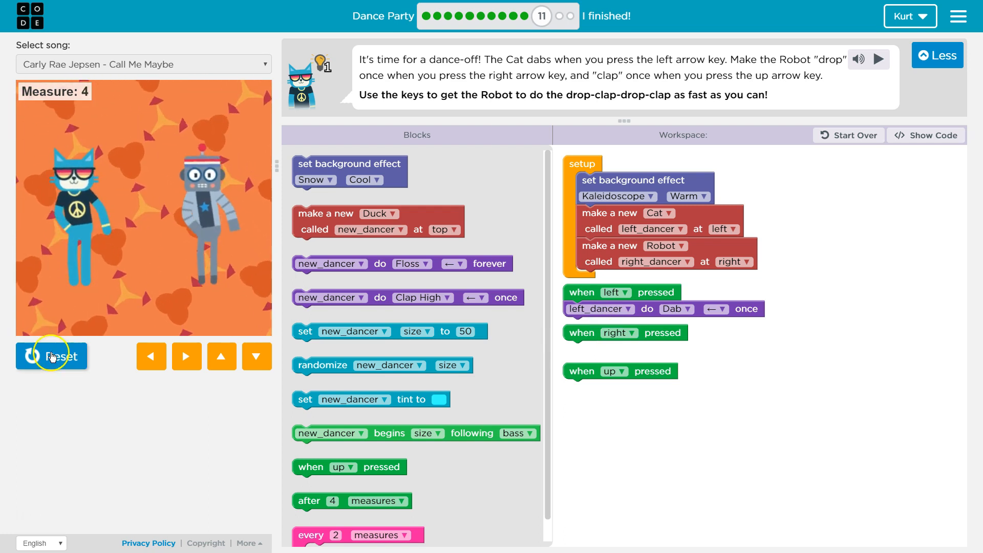
{"action": "left_click", "coordinate": [51, 357]}
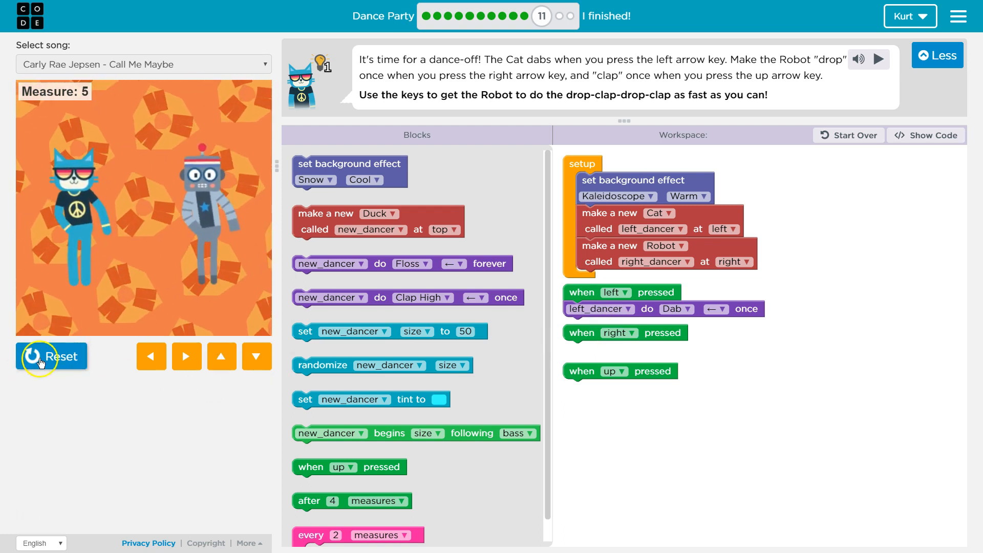
{"action": "left_click", "coordinate": [52, 356]}
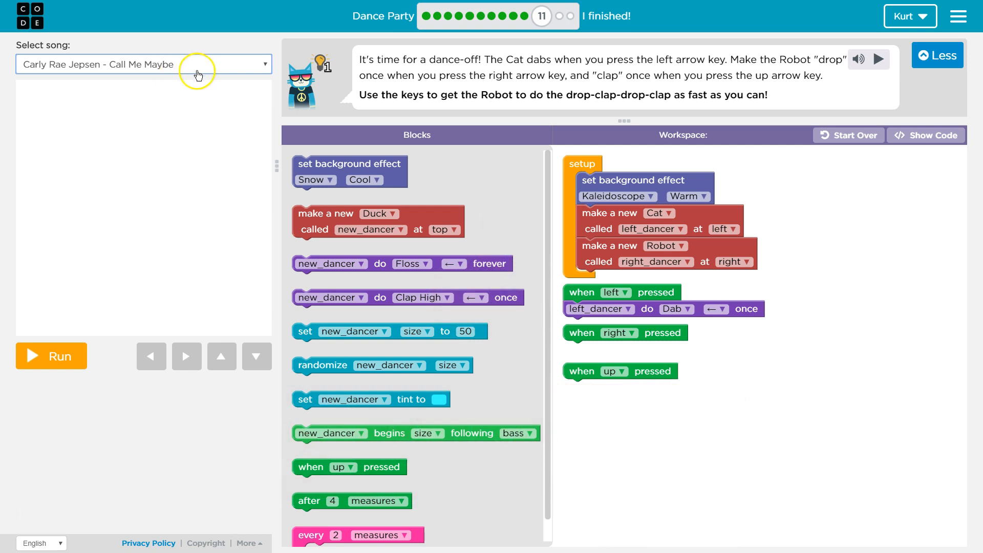
{"action": "mouse_move", "coordinate": [462, 182]}
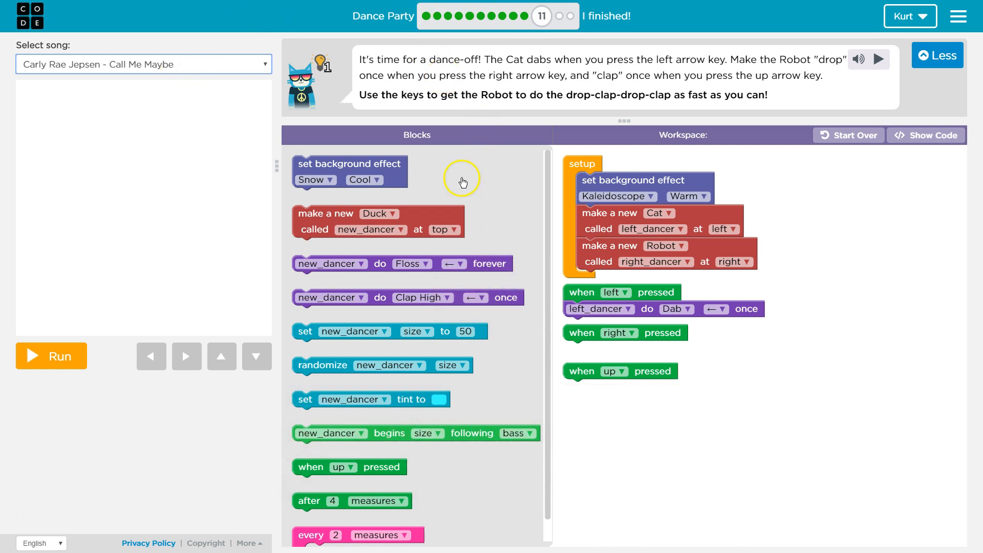
{"action": "mouse_move", "coordinate": [462, 182]}
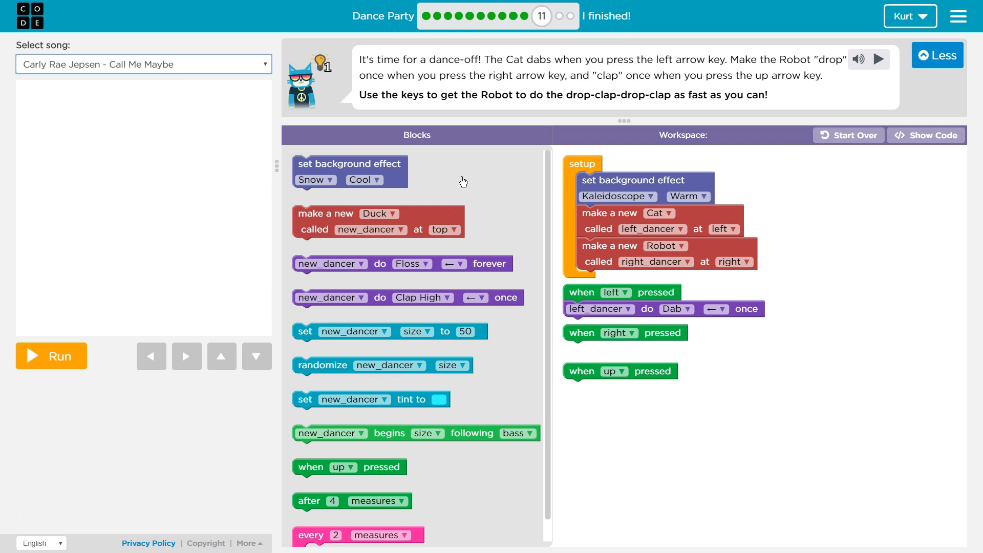
{"action": "mouse_move", "coordinate": [457, 214]}
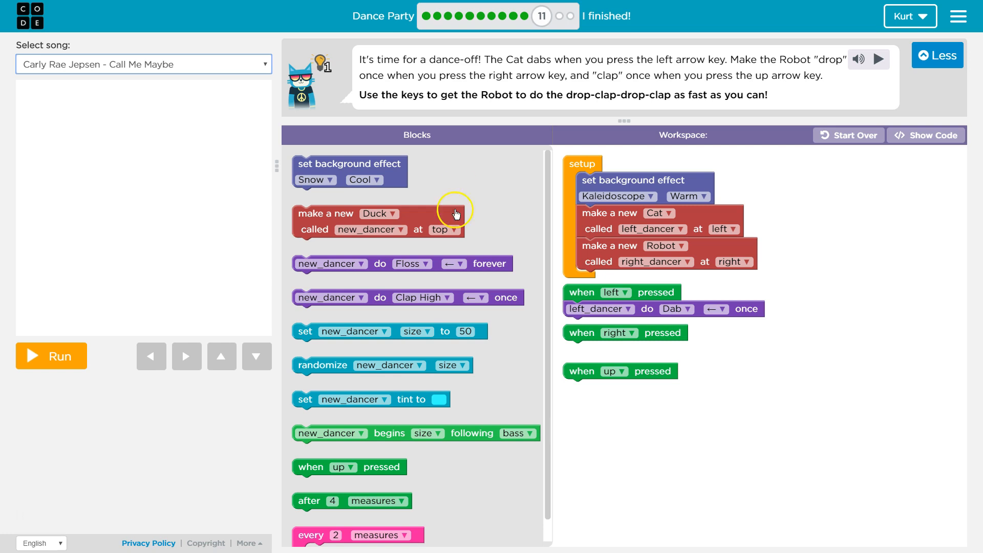
{"action": "mouse_move", "coordinate": [748, 63]}
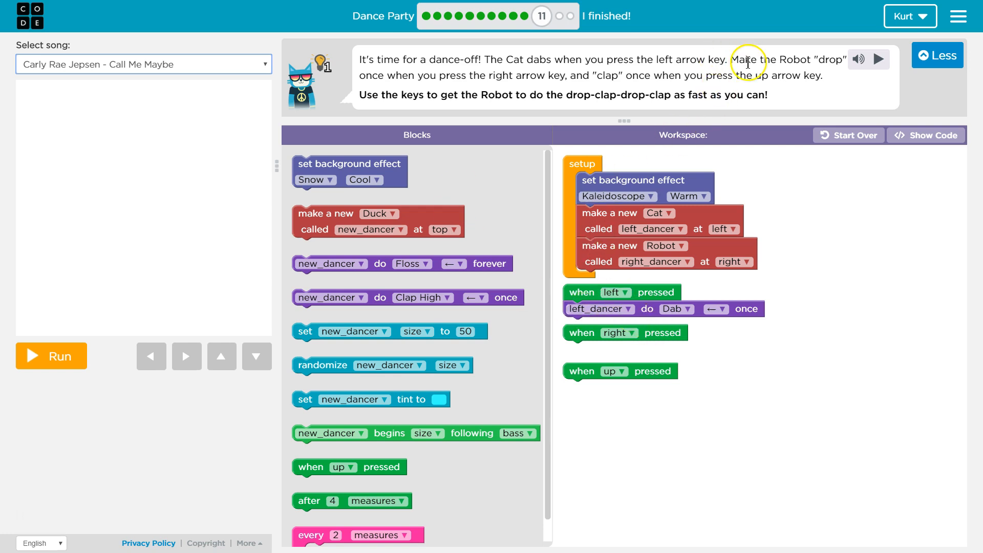
{"action": "mouse_move", "coordinate": [476, 51]}
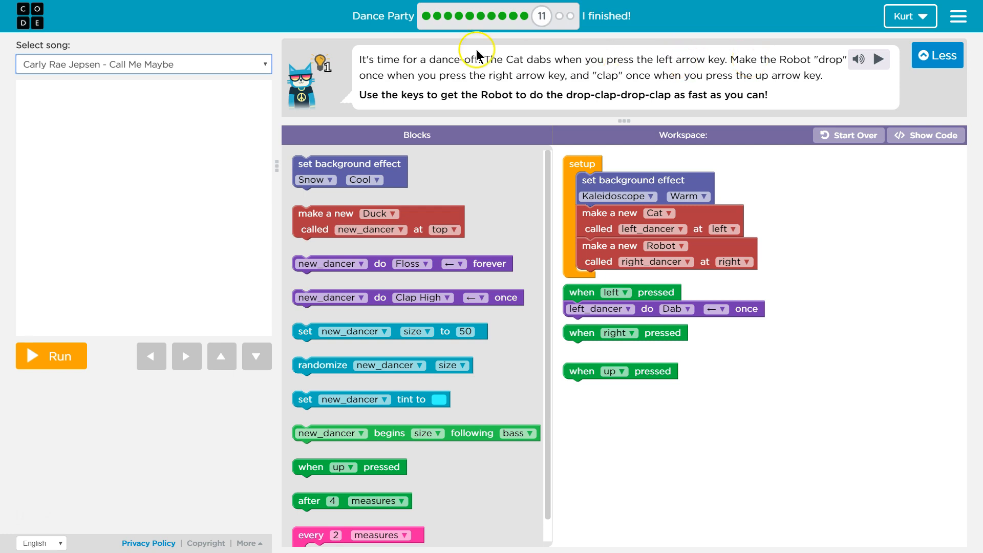
{"action": "mouse_move", "coordinate": [397, 70]}
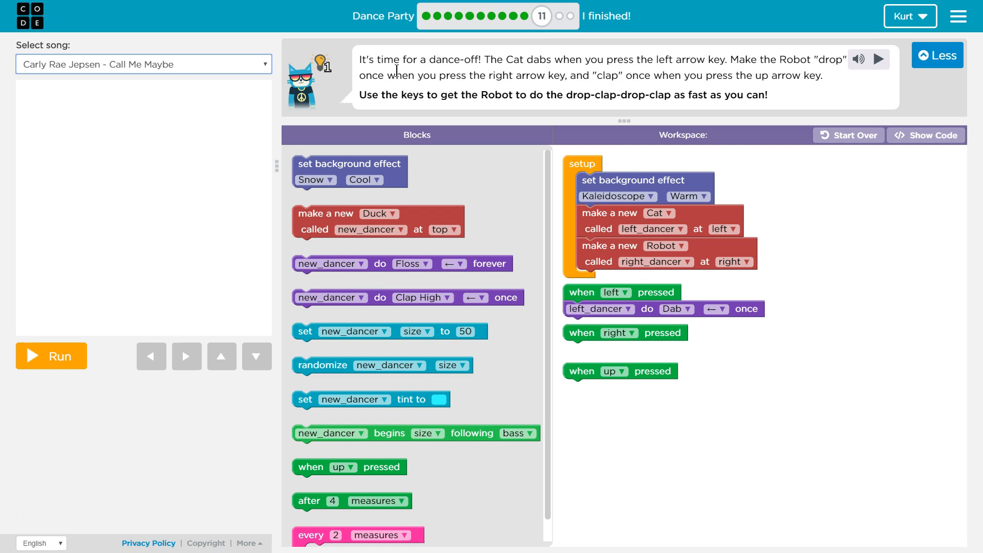
{"action": "mouse_move", "coordinate": [549, 121]}
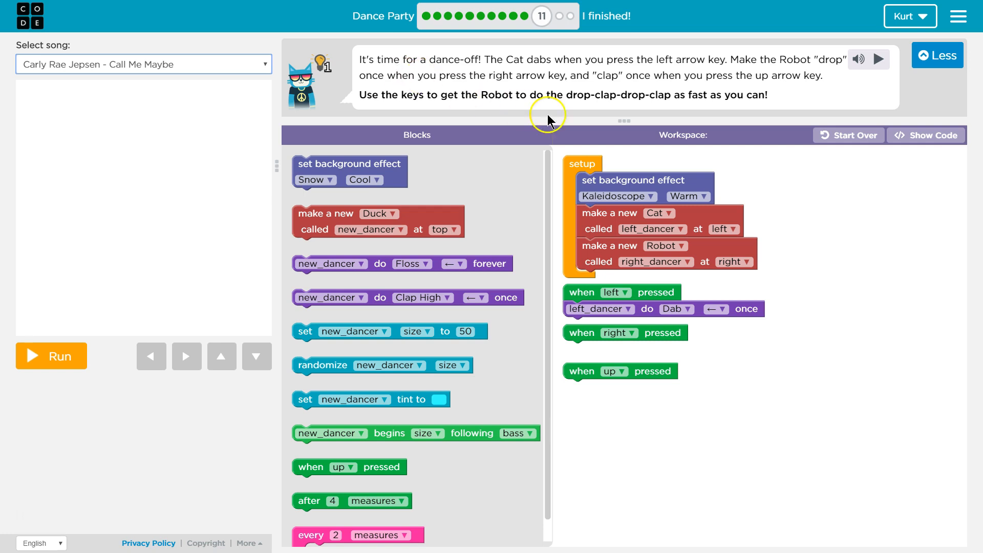
{"action": "mouse_move", "coordinate": [646, 96]}
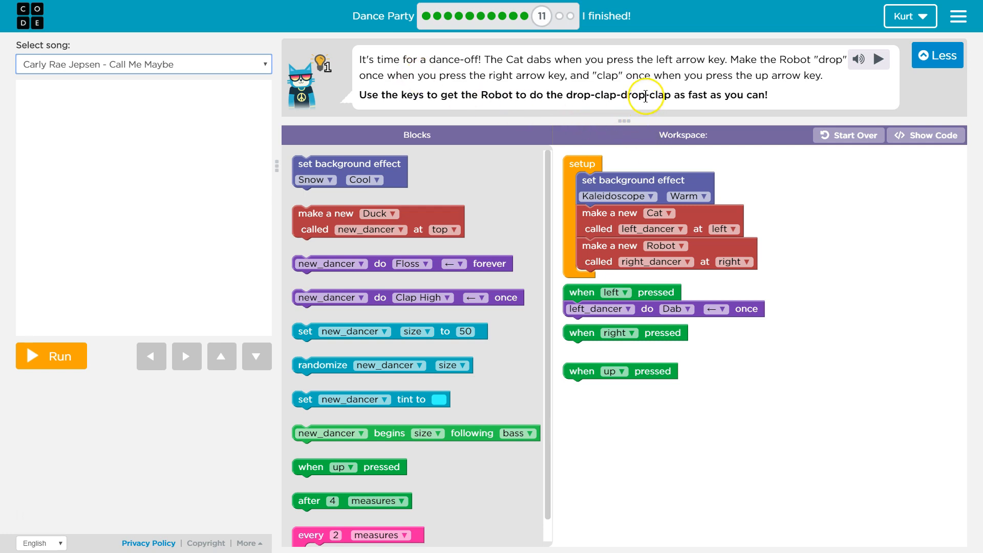
{"action": "mouse_move", "coordinate": [695, 92]}
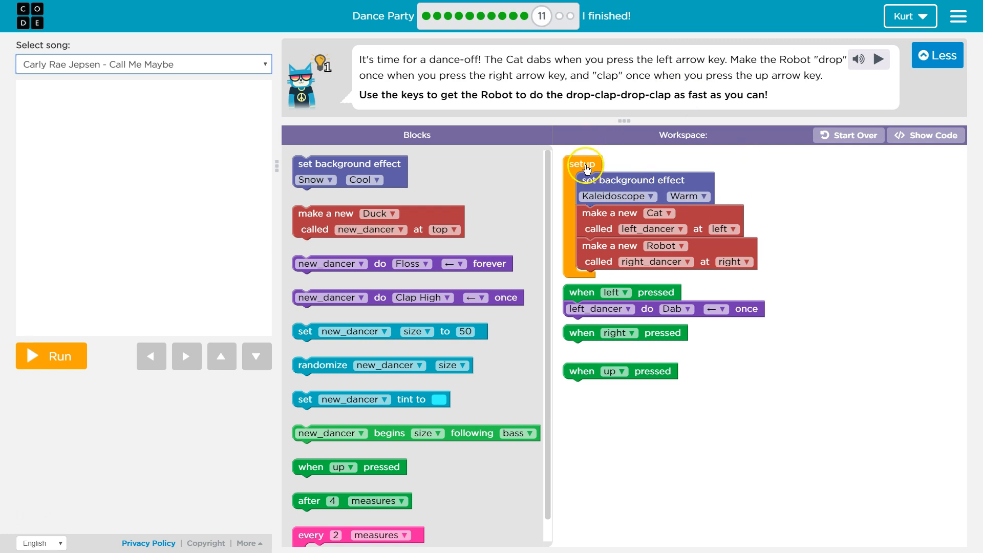
{"action": "mouse_move", "coordinate": [94, 375]}
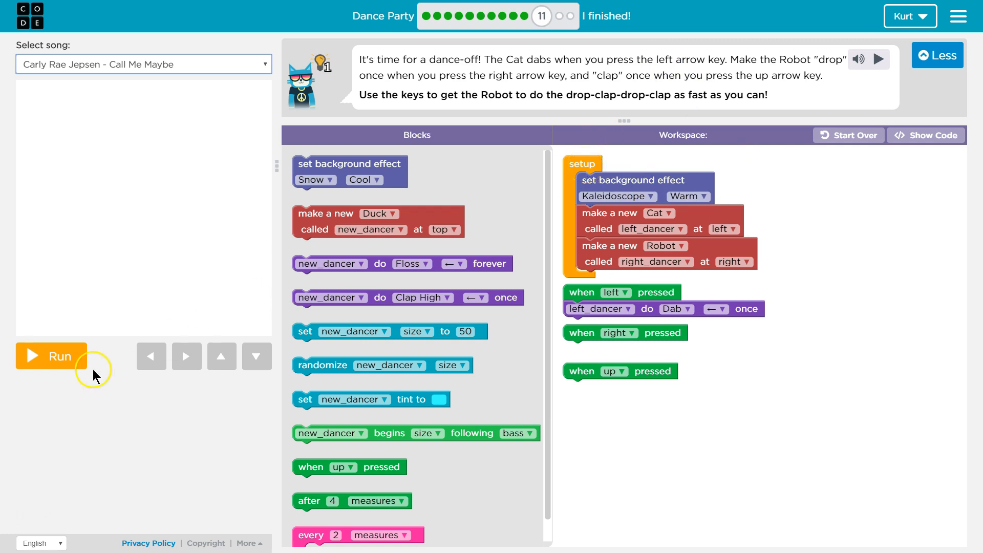
{"action": "mouse_move", "coordinate": [607, 164]}
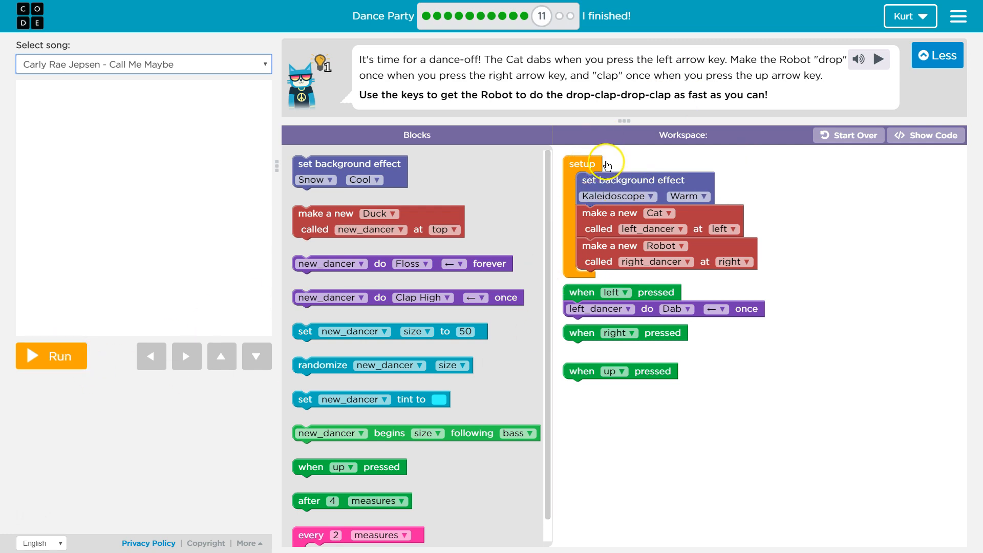
{"action": "mouse_move", "coordinate": [653, 185]}
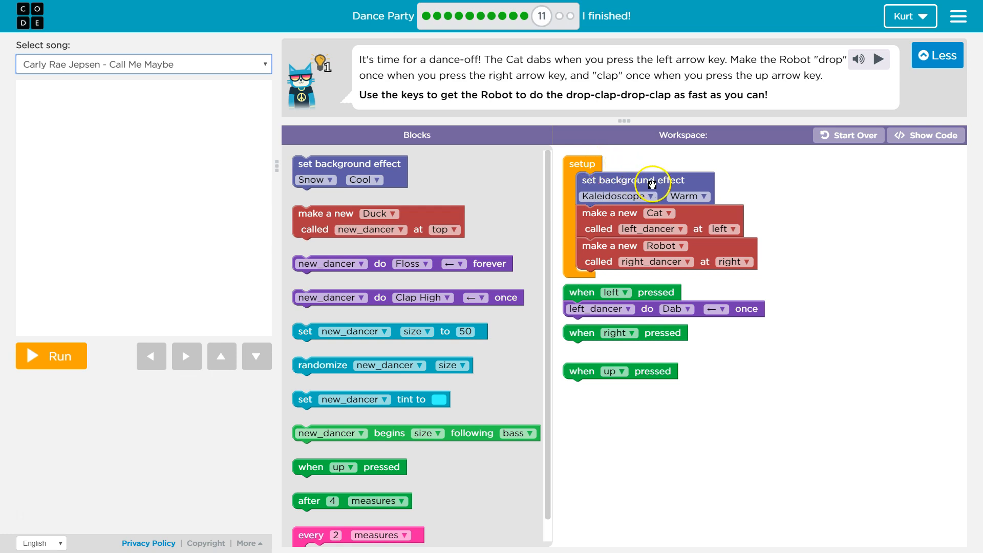
{"action": "mouse_move", "coordinate": [597, 219]}
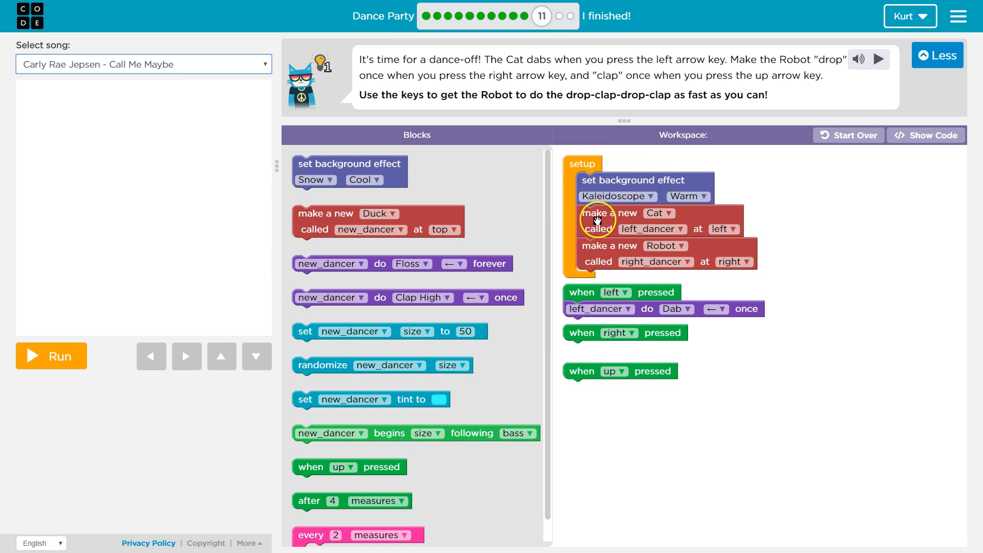
{"action": "mouse_move", "coordinate": [605, 237]}
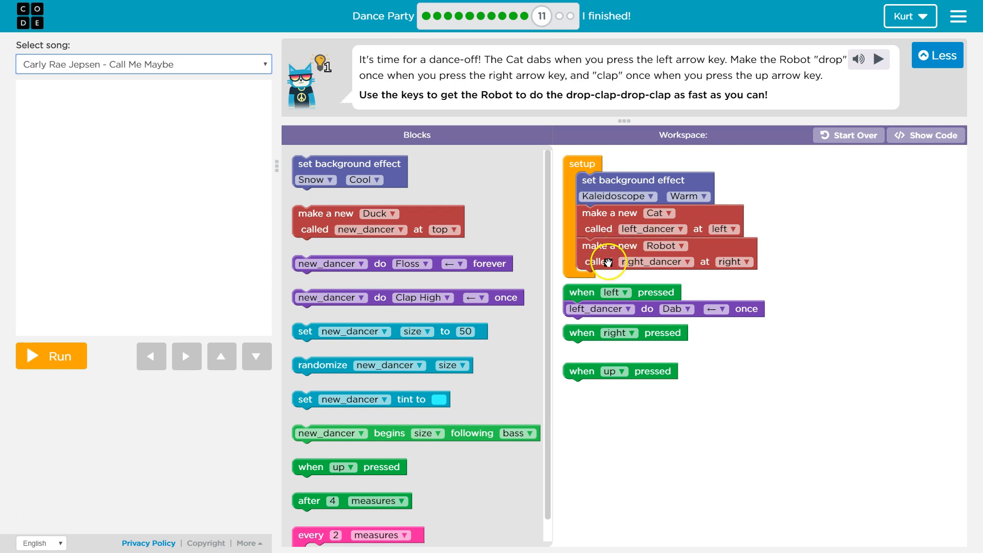
{"action": "mouse_move", "coordinate": [698, 263]}
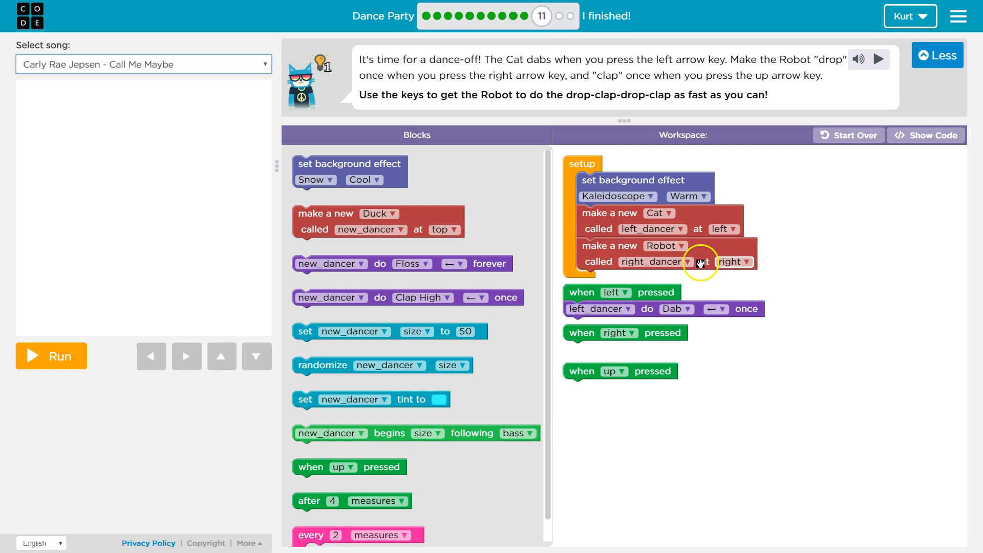
{"action": "mouse_move", "coordinate": [745, 267]}
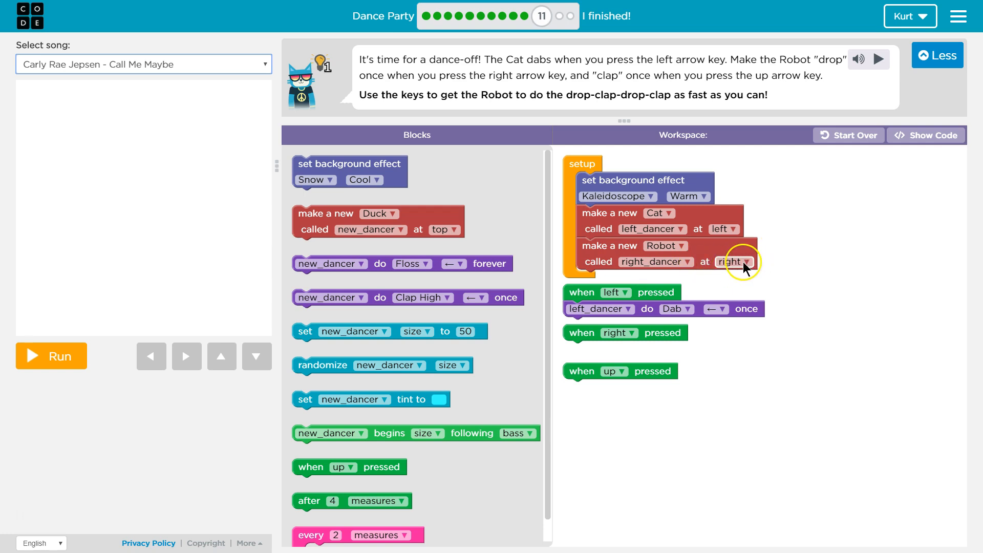
{"action": "mouse_move", "coordinate": [661, 152]}
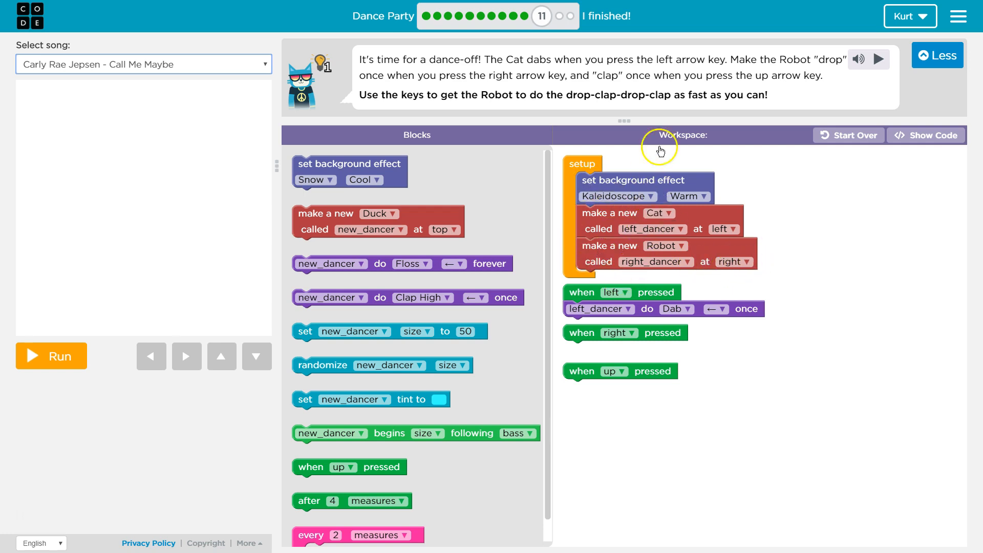
{"action": "mouse_move", "coordinate": [189, 191]}
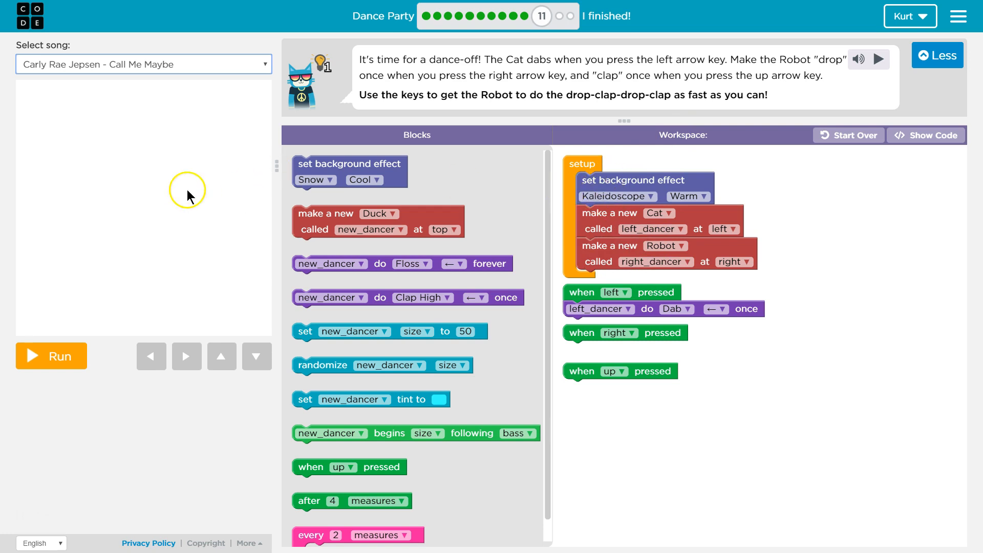
{"action": "mouse_move", "coordinate": [596, 261]}
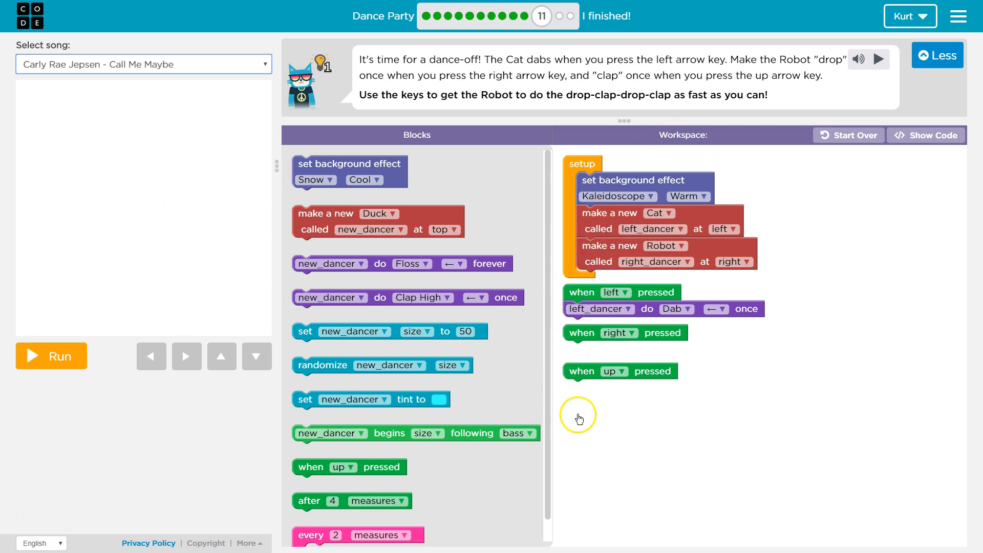
{"action": "mouse_move", "coordinate": [586, 292]}
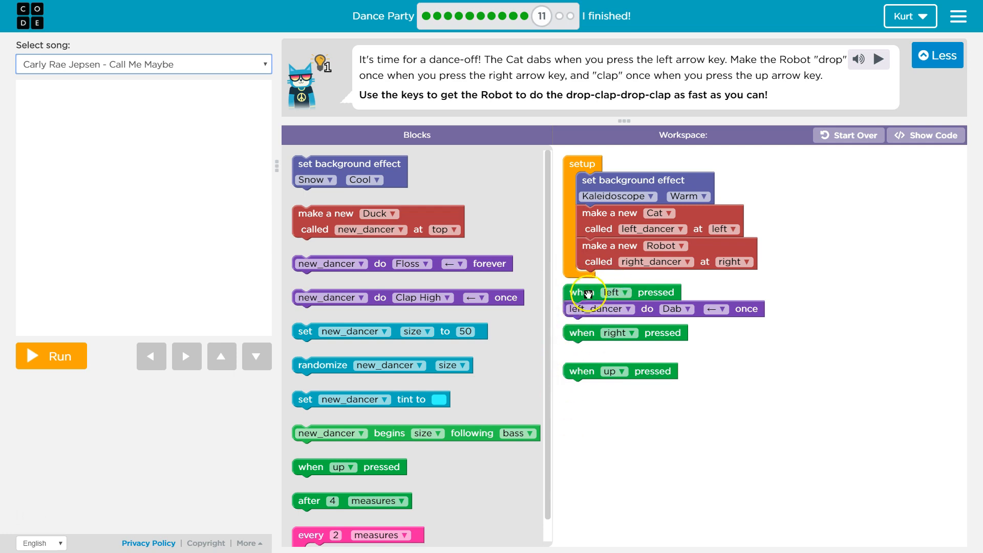
{"action": "mouse_move", "coordinate": [668, 299]}
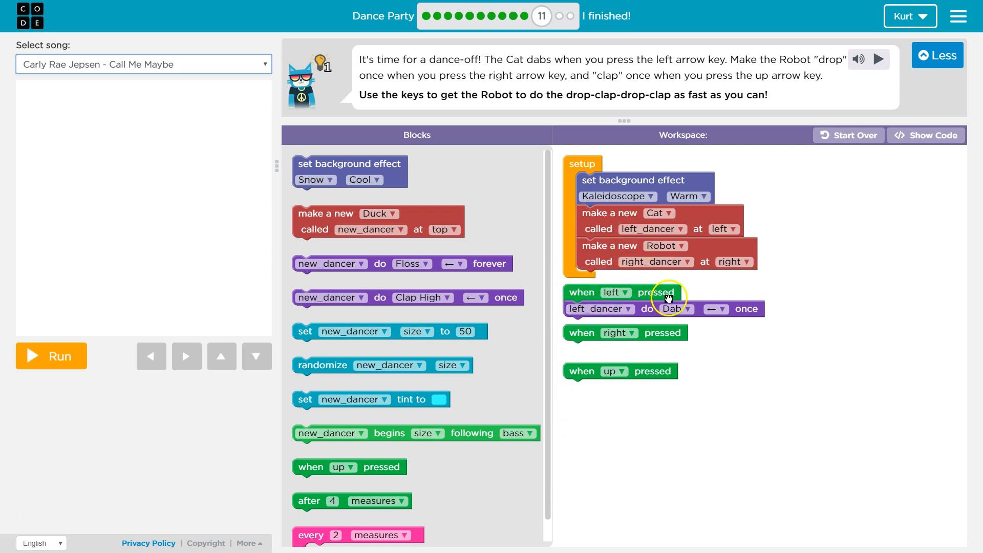
{"action": "mouse_move", "coordinate": [80, 367]}
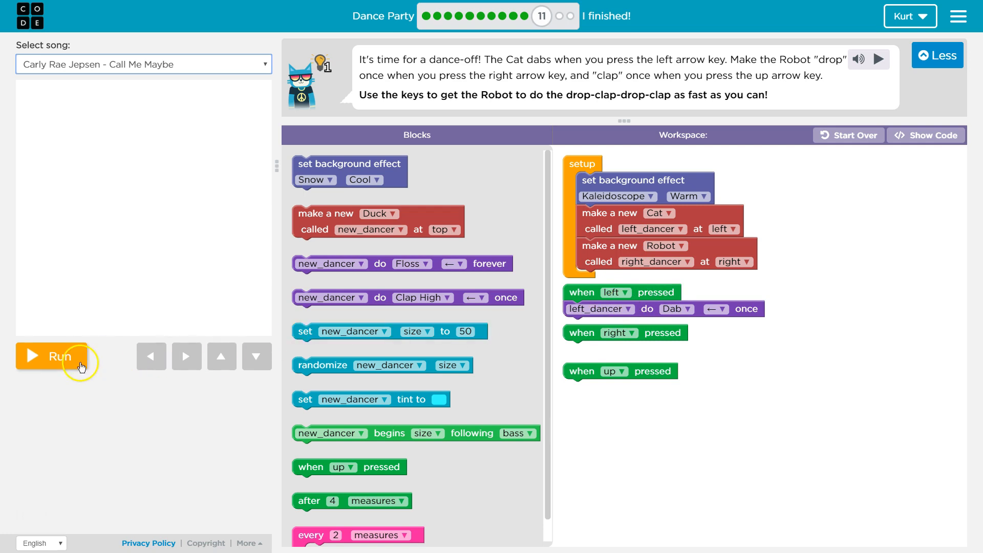
{"action": "left_click", "coordinate": [51, 357]}
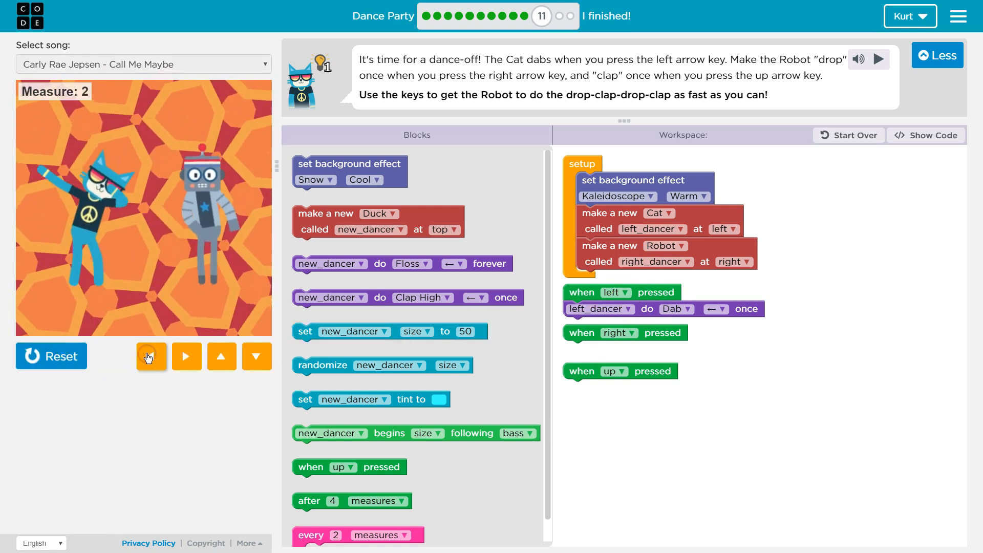
{"action": "left_click", "coordinate": [51, 357]}
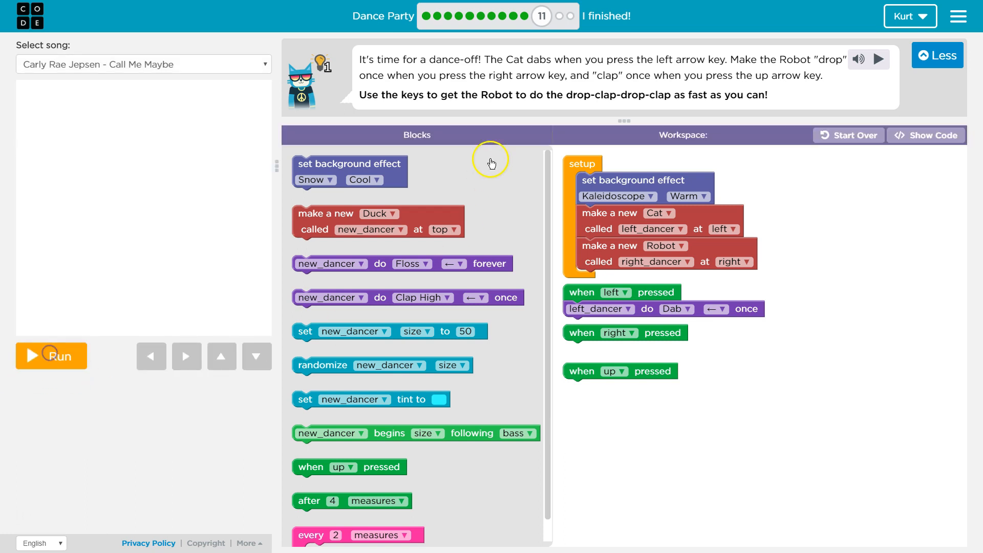
{"action": "mouse_move", "coordinate": [500, 97]}
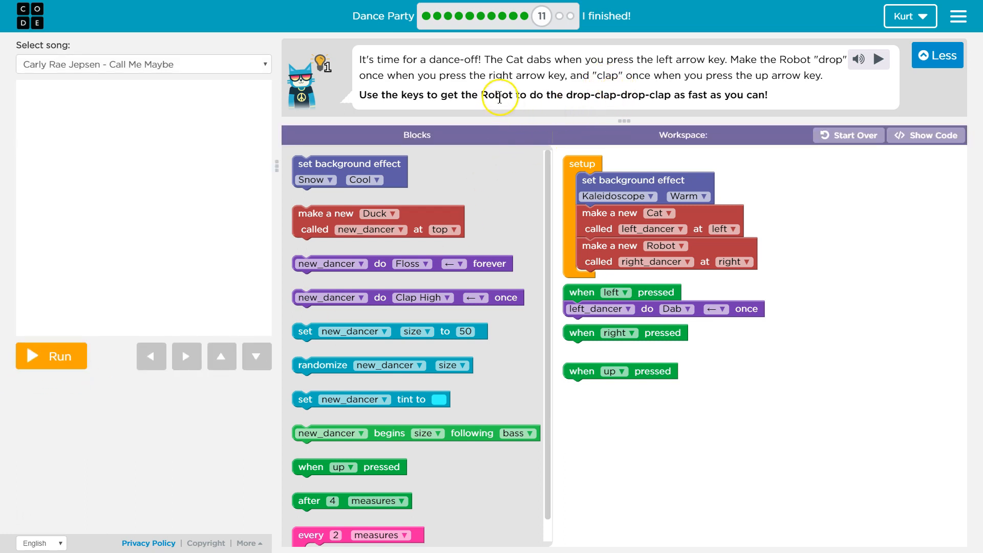
{"action": "mouse_move", "coordinate": [578, 74]}
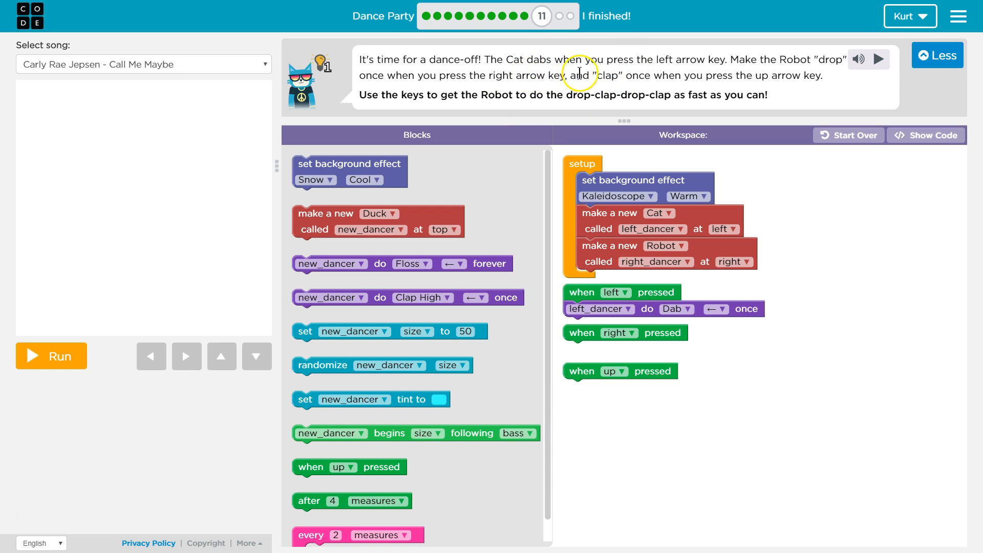
{"action": "mouse_move", "coordinate": [813, 78]}
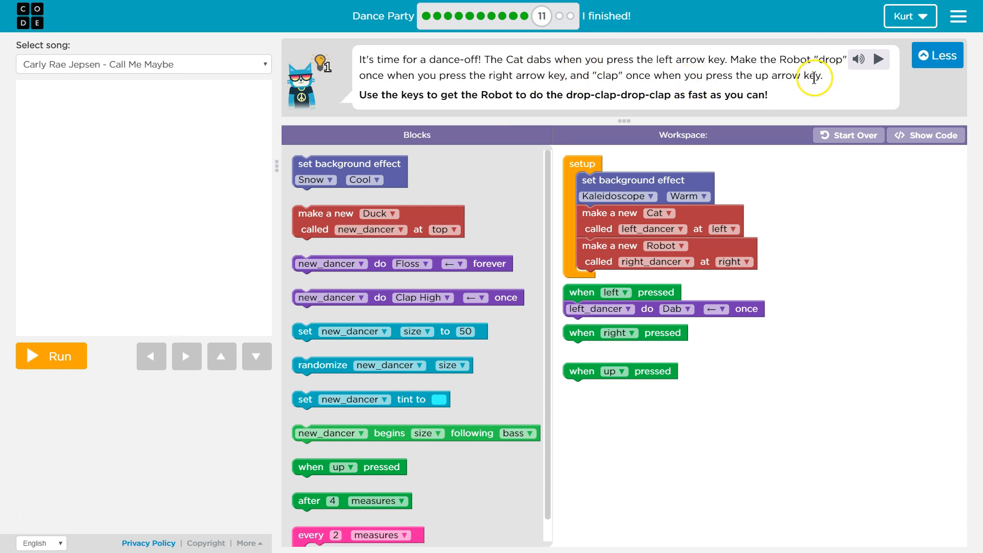
{"action": "mouse_move", "coordinate": [429, 350]}
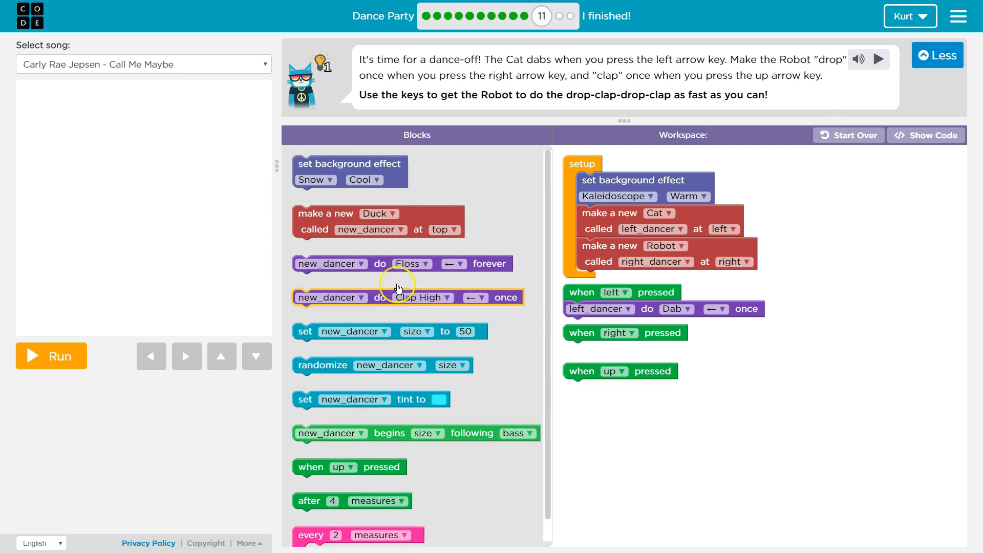
{"action": "mouse_move", "coordinate": [594, 315]}
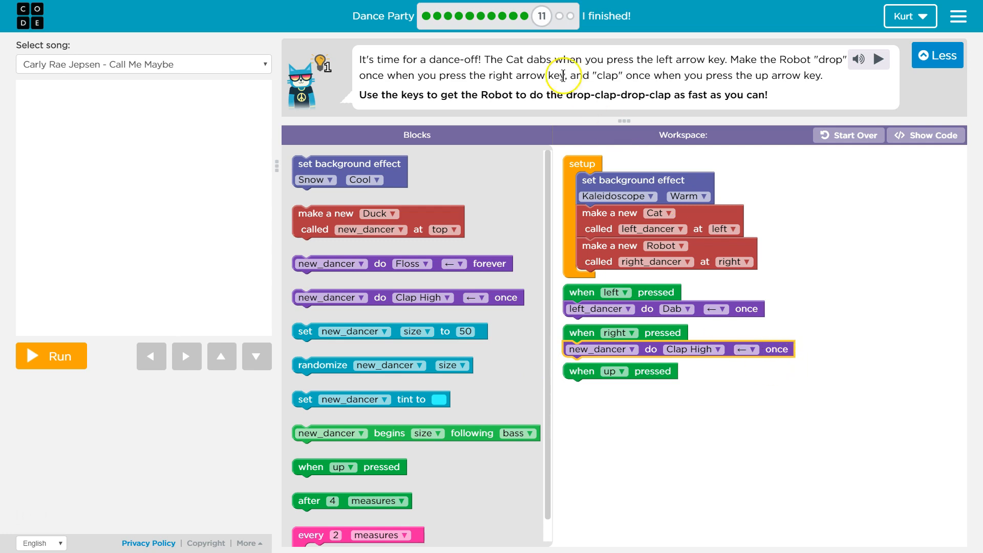
{"action": "mouse_move", "coordinate": [734, 180]}
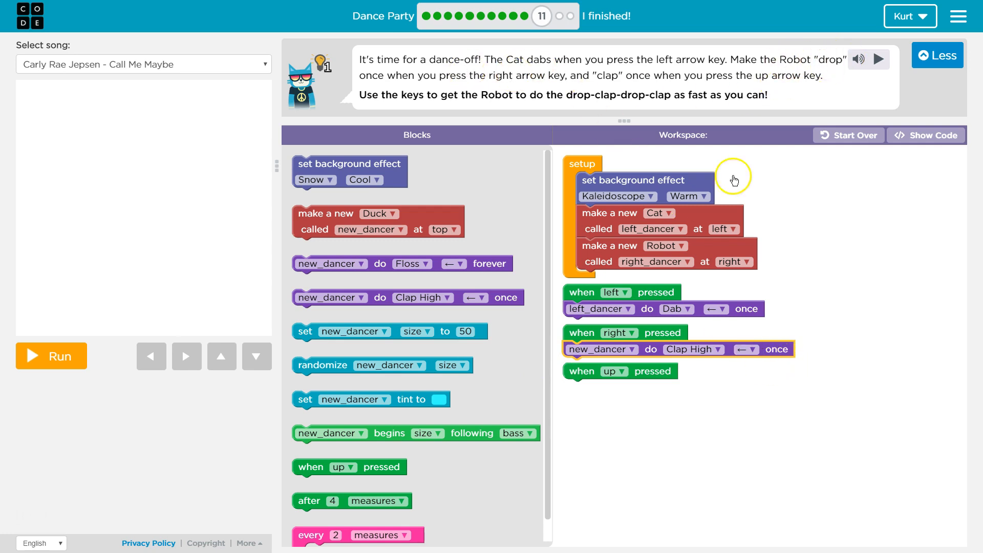
{"action": "mouse_move", "coordinate": [661, 262]}
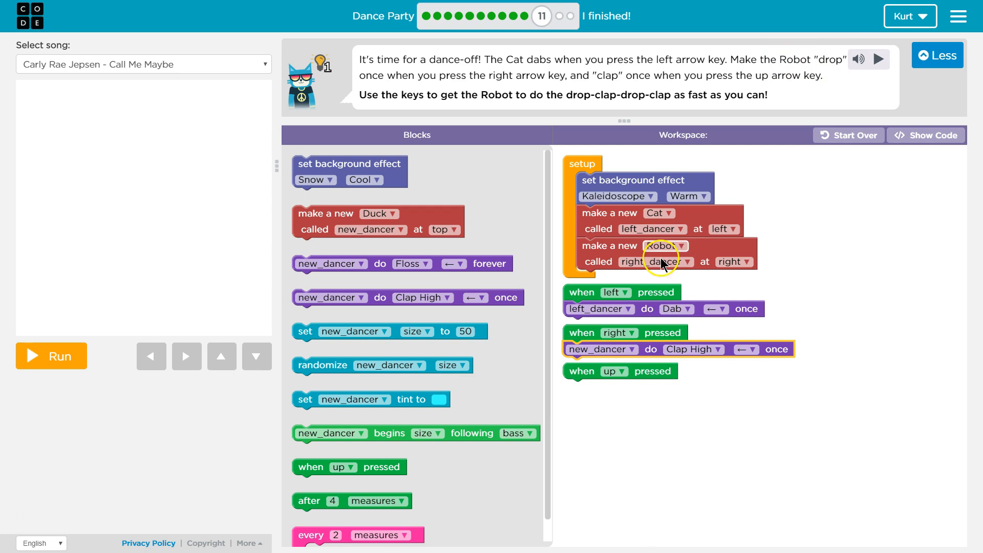
{"action": "mouse_move", "coordinate": [590, 262]}
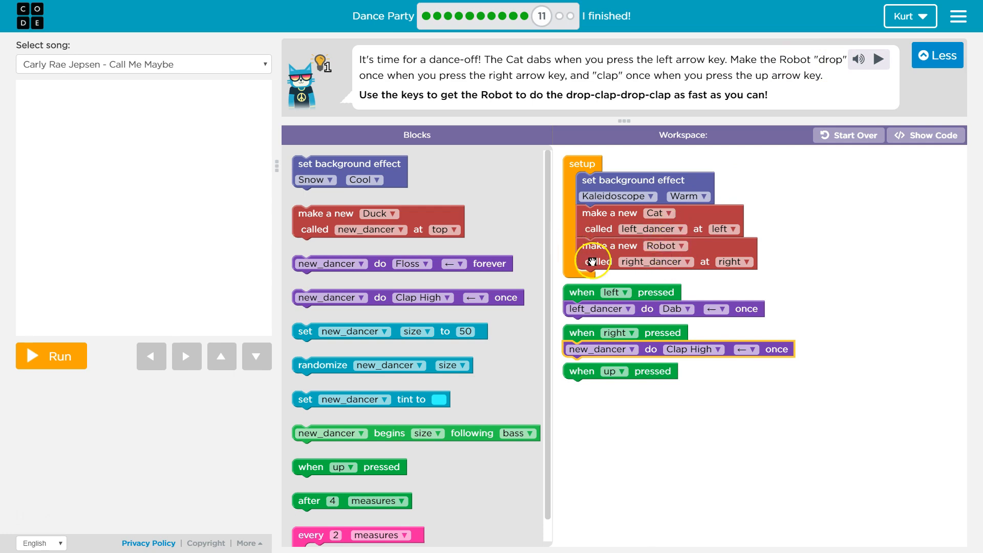
- Set the right-arrow block to make right_dancer do Drop once
{"action": "left_click", "coordinate": [602, 350]}
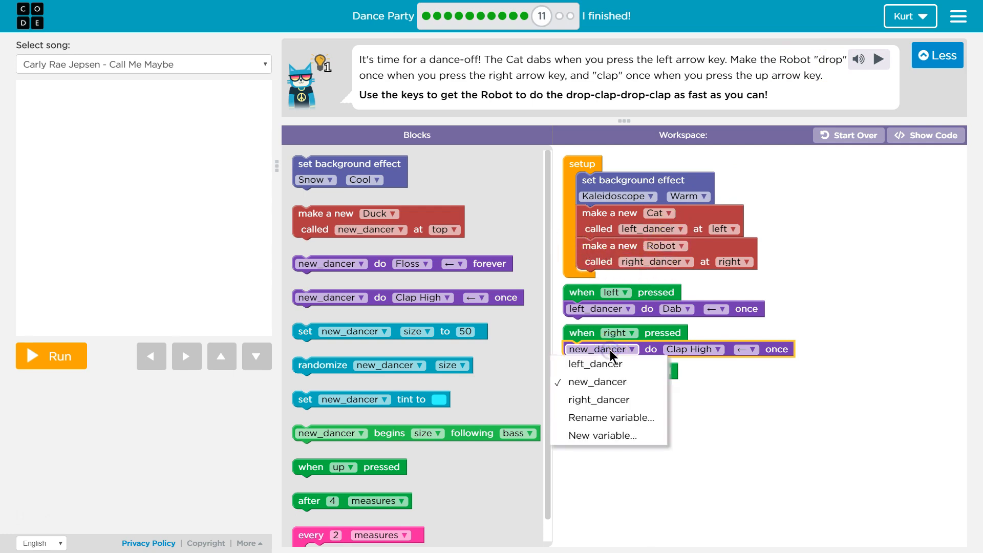
{"action": "left_click", "coordinate": [598, 400]}
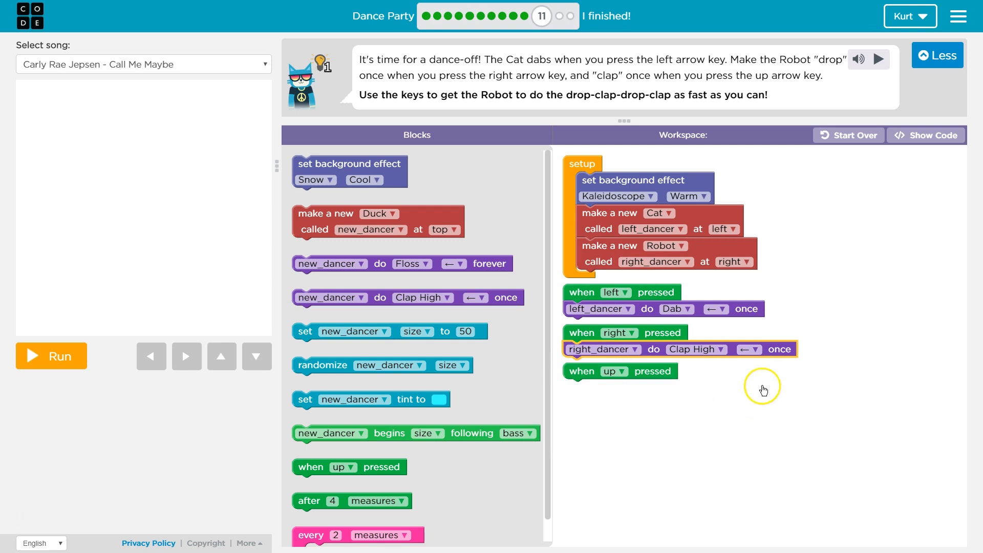
{"action": "mouse_move", "coordinate": [664, 390]}
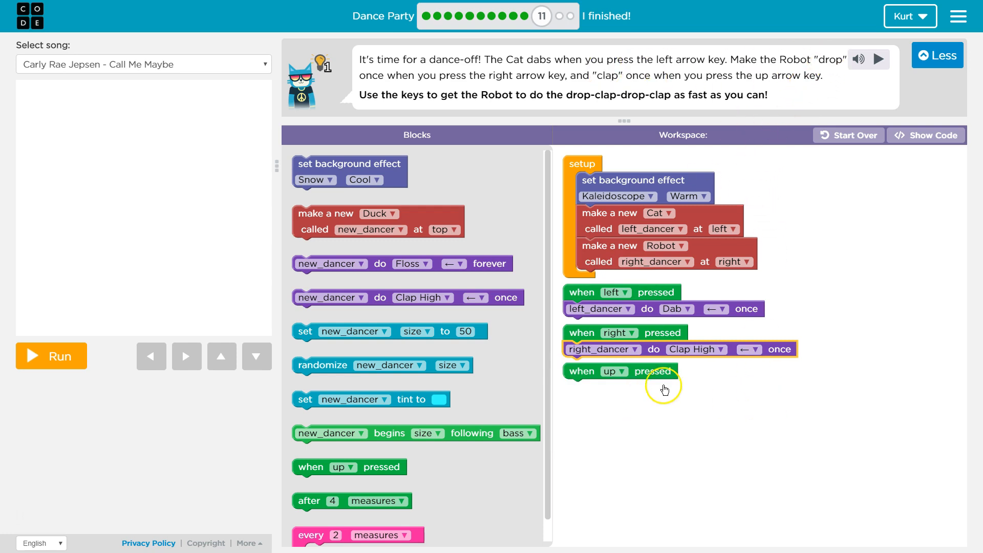
{"action": "left_click", "coordinate": [714, 349]}
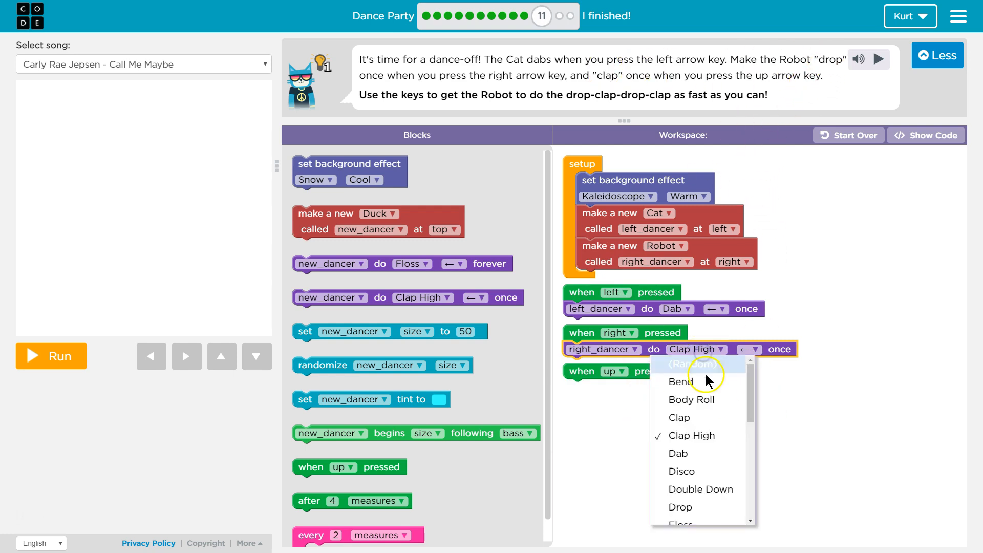
{"action": "mouse_move", "coordinate": [690, 507]}
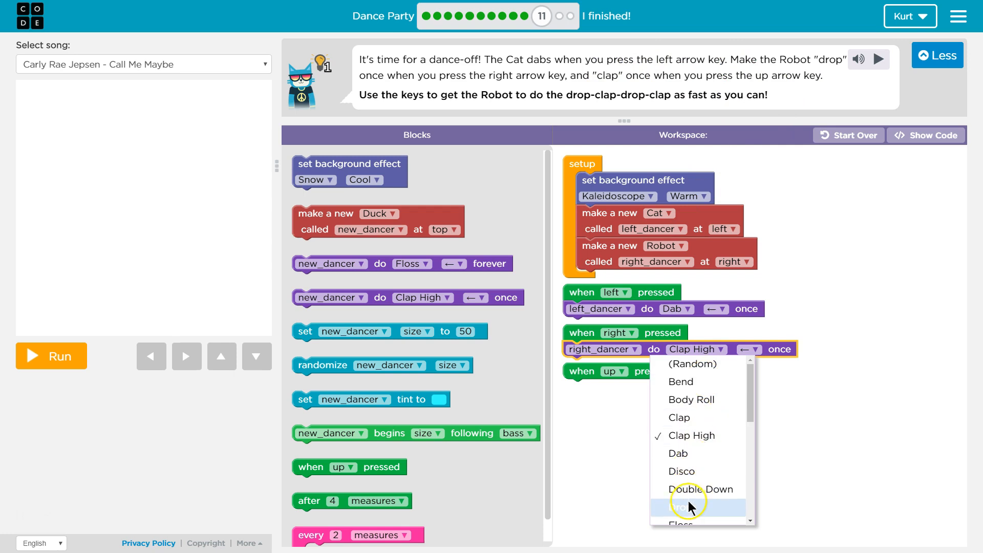
{"action": "left_click", "coordinate": [678, 506]}
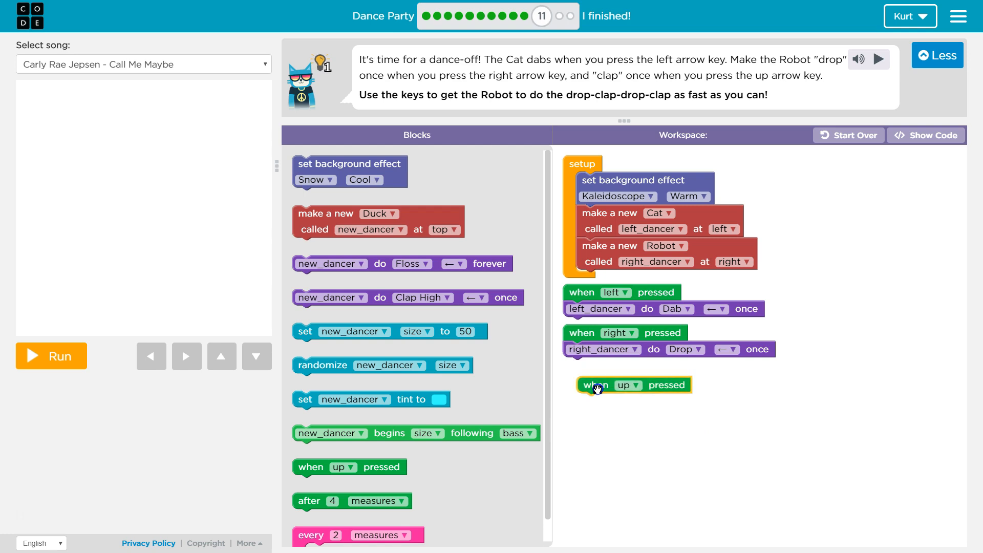
{"action": "mouse_move", "coordinate": [620, 105]}
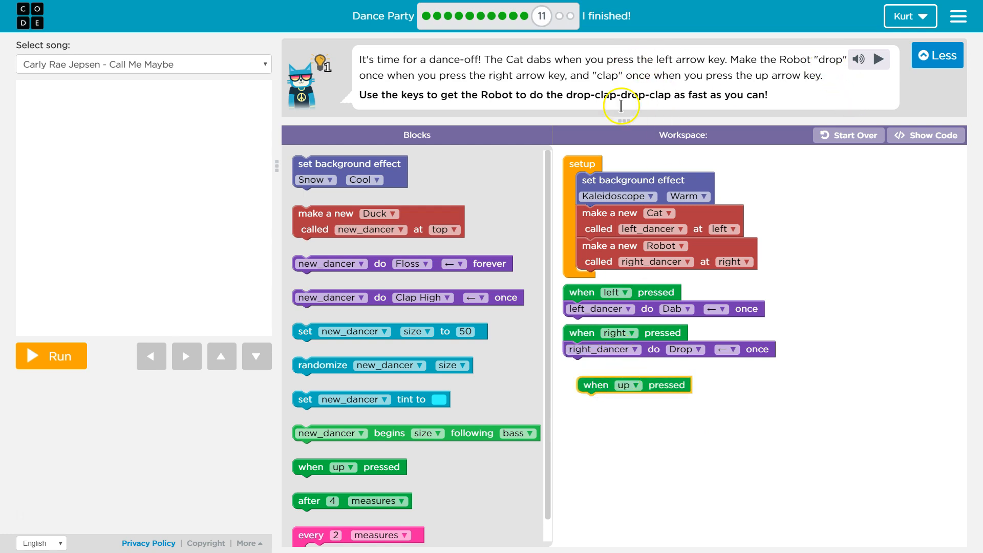
{"action": "mouse_move", "coordinate": [590, 80]}
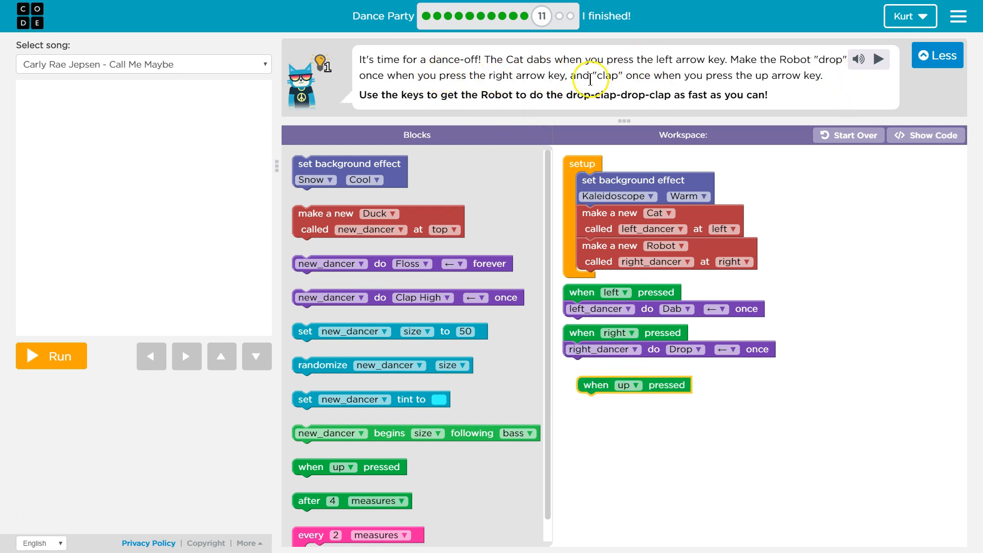
{"action": "mouse_move", "coordinate": [463, 320]}
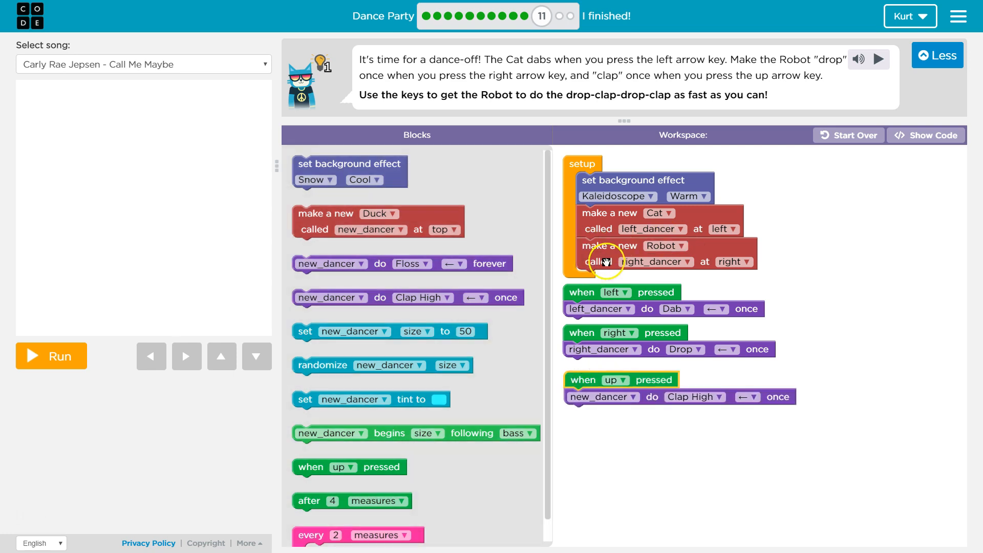
- Set the up-arrow block to right_dancer and change its move from Clap High to Clap
{"action": "left_click", "coordinate": [632, 396]}
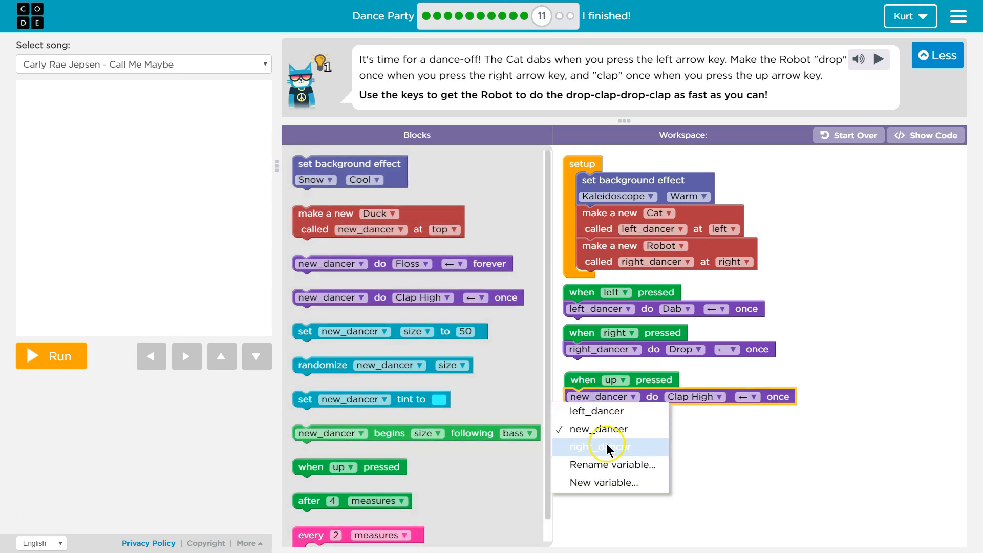
{"action": "left_click", "coordinate": [603, 447]}
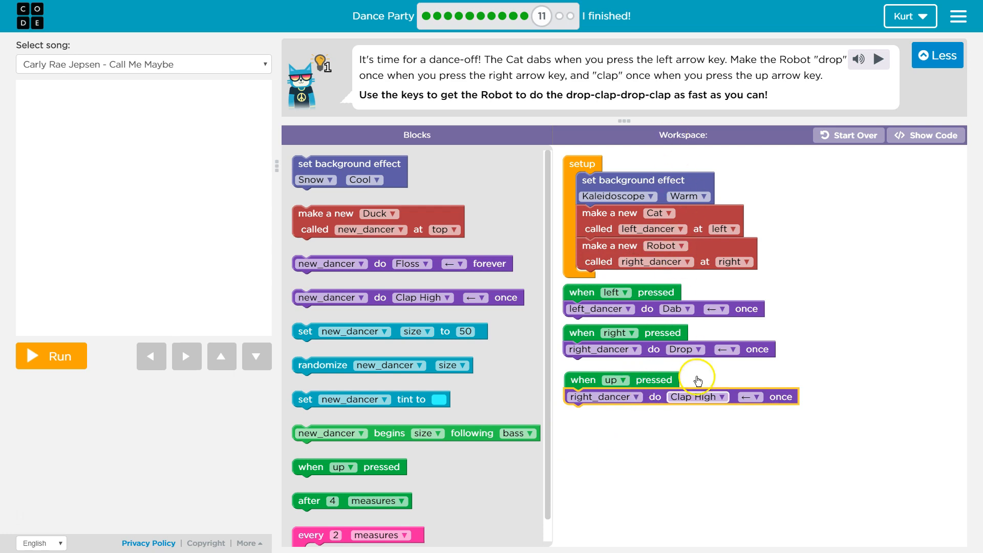
{"action": "left_click", "coordinate": [720, 396]}
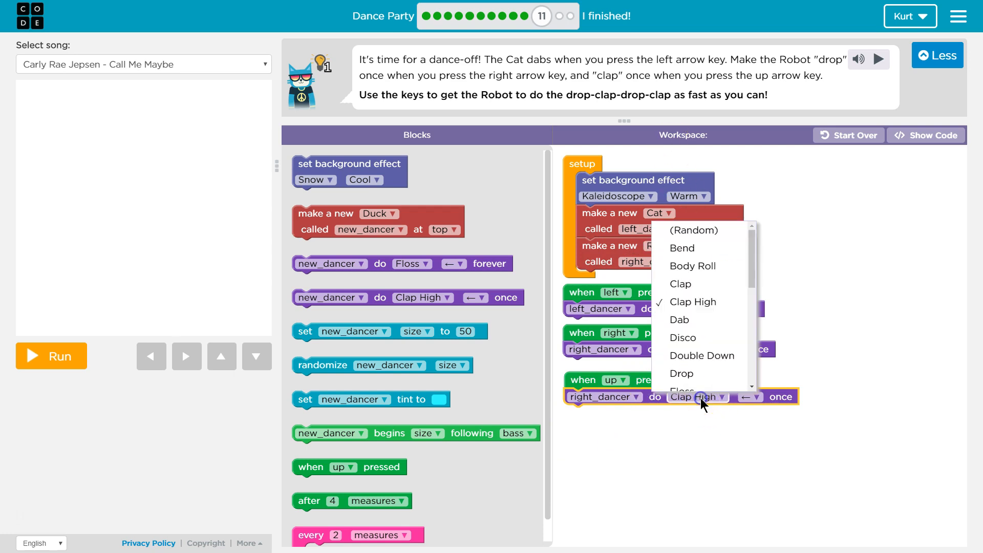
{"action": "mouse_move", "coordinate": [712, 337]}
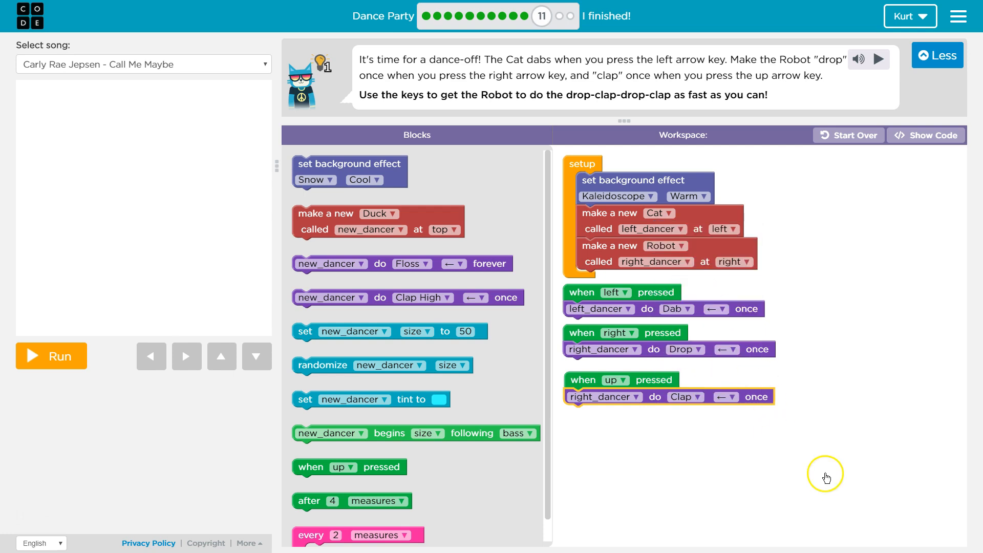
{"action": "mouse_move", "coordinate": [607, 99]}
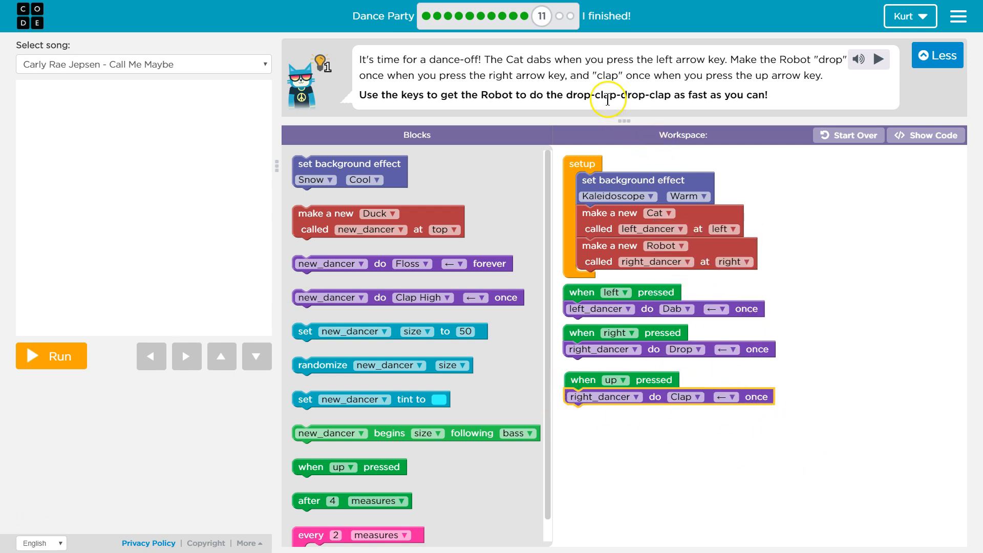
{"action": "mouse_move", "coordinate": [637, 88]}
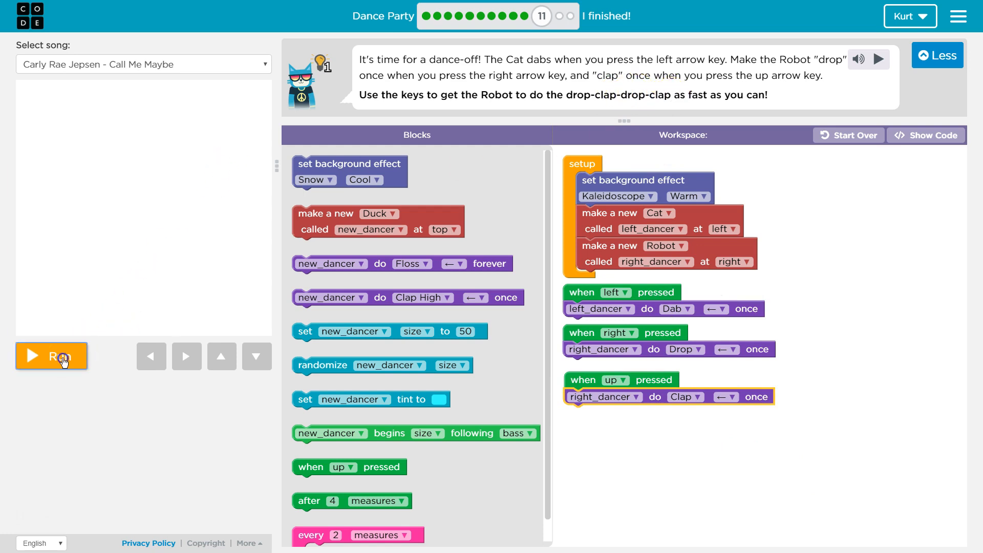
- Run the dance, make the Cat dab and the Robot clap until puzzle 11 completes, then replay
{"action": "left_click", "coordinate": [51, 357]}
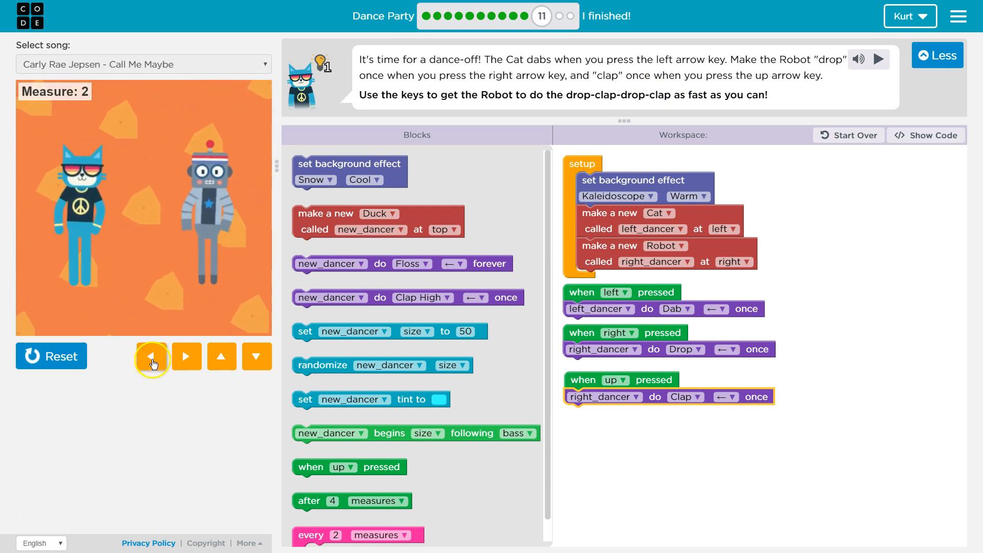
{"action": "left_click", "coordinate": [152, 356]}
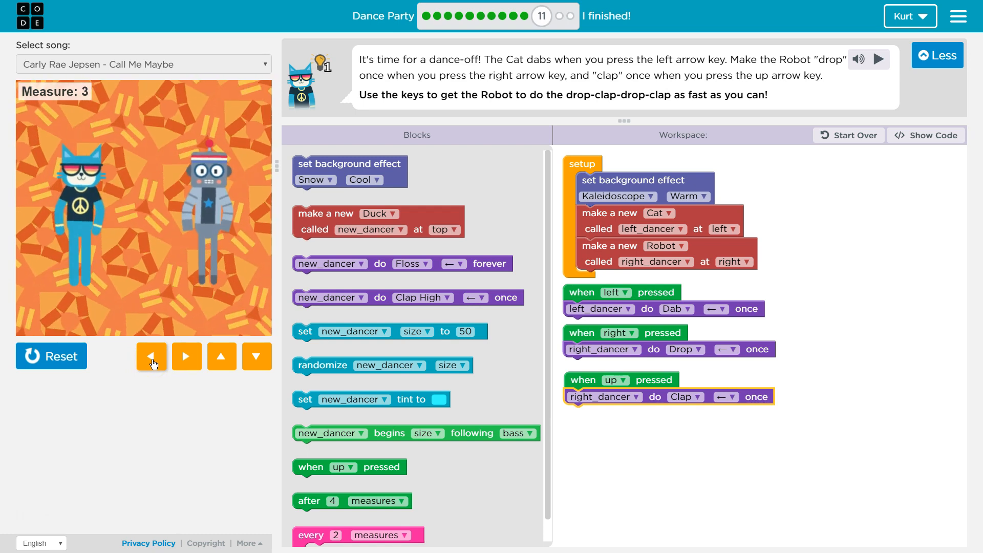
{"action": "left_click", "coordinate": [222, 357]}
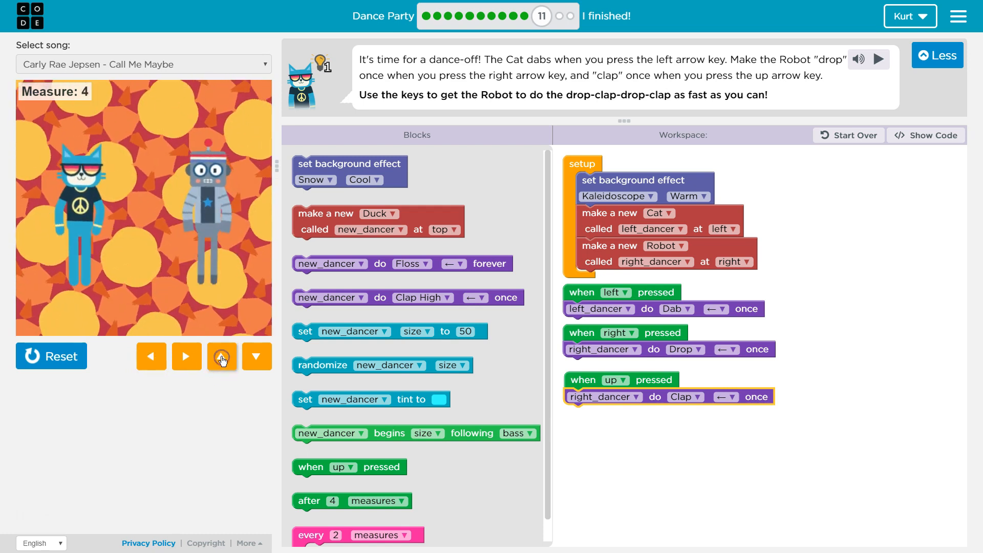
{"action": "left_click", "coordinate": [151, 356]}
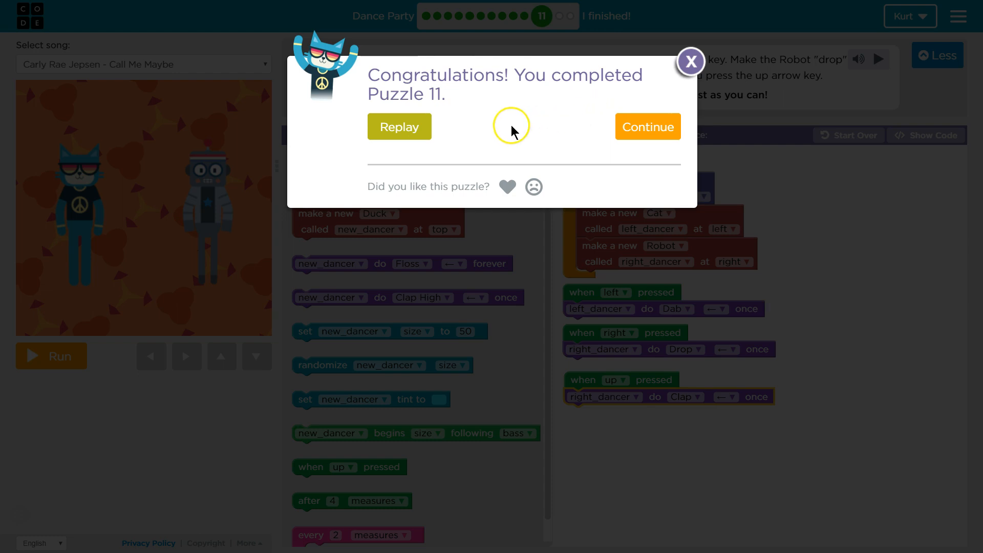
{"action": "mouse_move", "coordinate": [400, 126]}
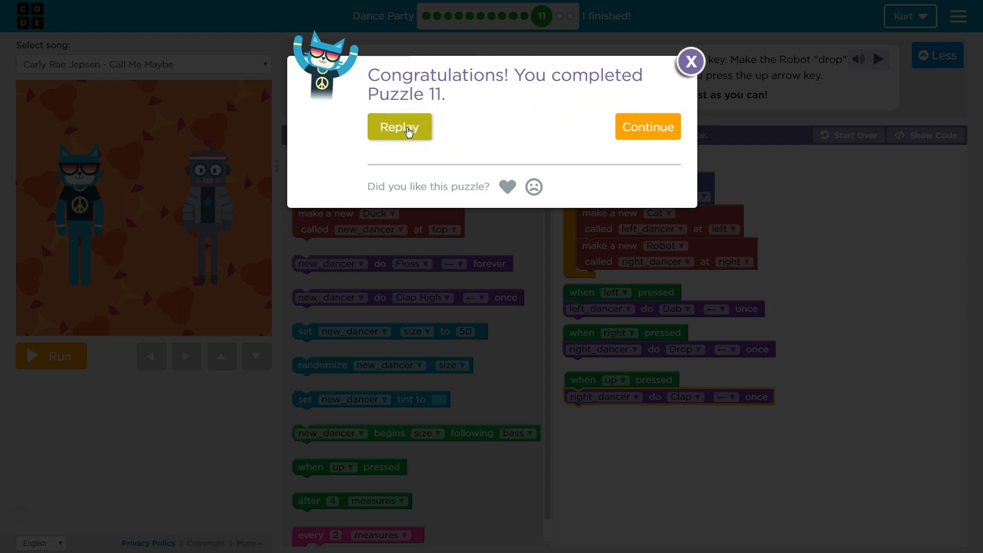
{"action": "left_click", "coordinate": [690, 62]}
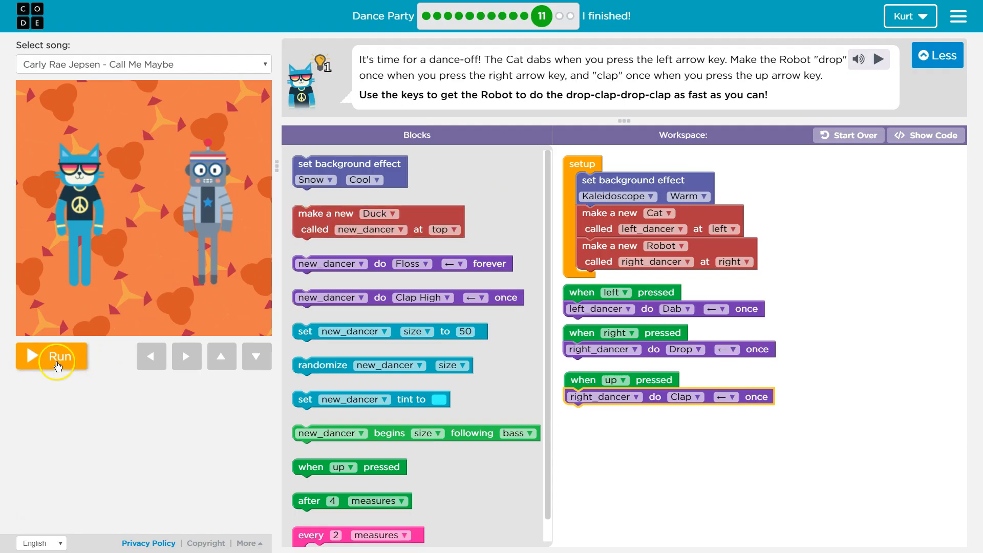
- Run again and trigger Cat dabs and a Robot clap until the completion message reappears
{"action": "left_click", "coordinate": [51, 357]}
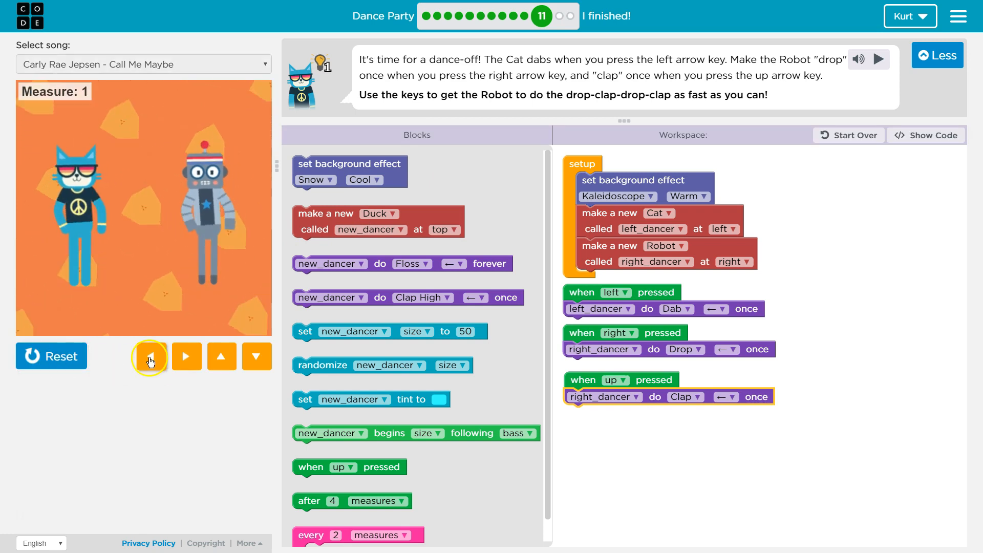
{"action": "left_click", "coordinate": [150, 357]}
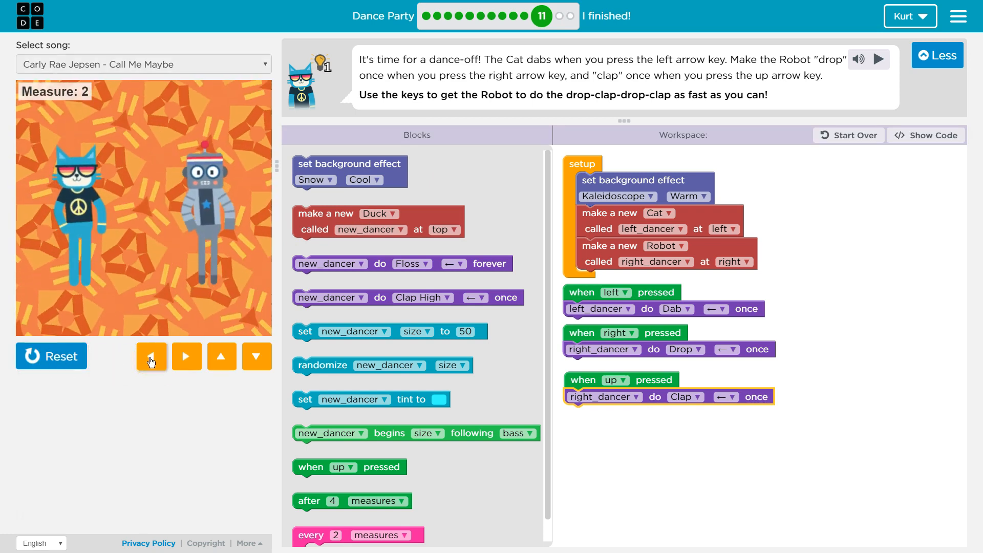
{"action": "left_click", "coordinate": [221, 356]}
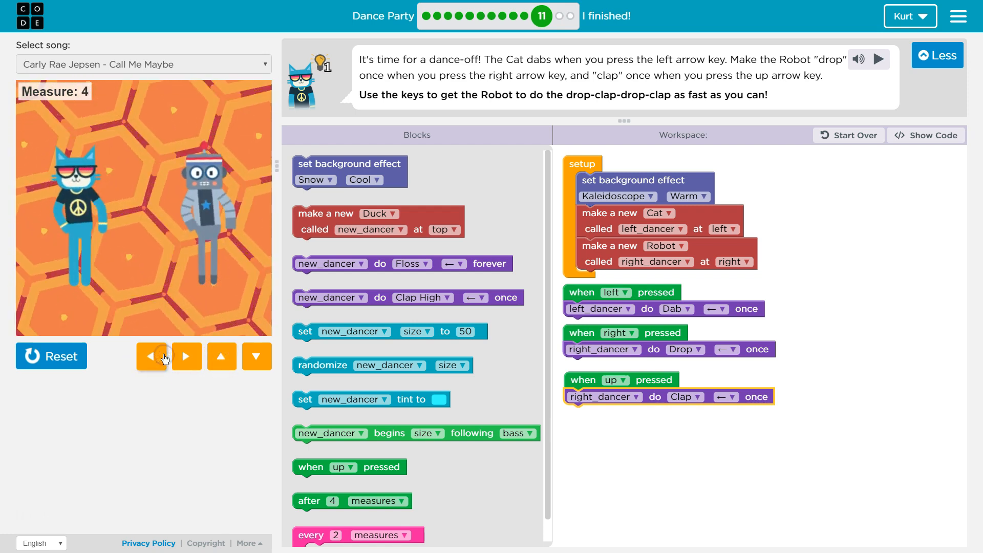
{"action": "left_click", "coordinate": [221, 356]}
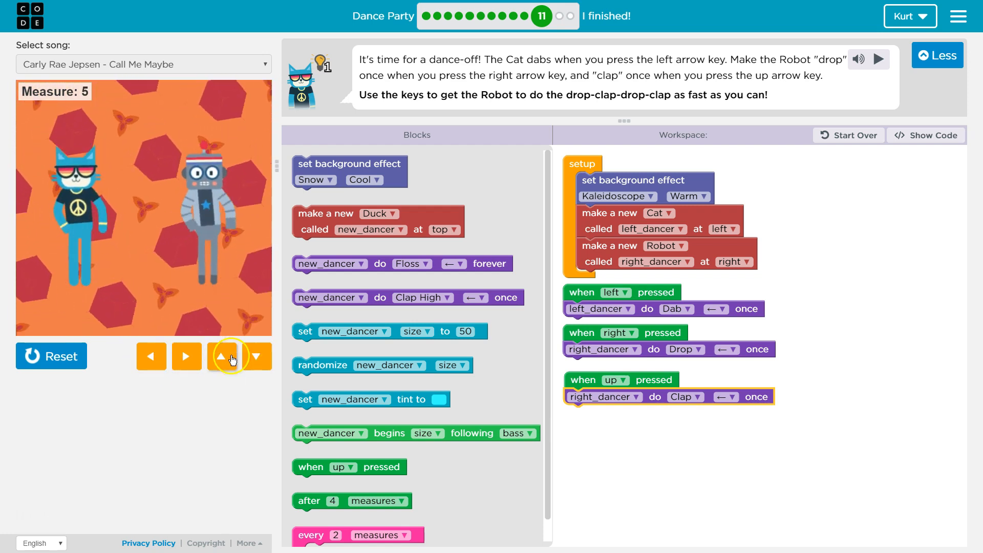
{"action": "left_click", "coordinate": [150, 355]}
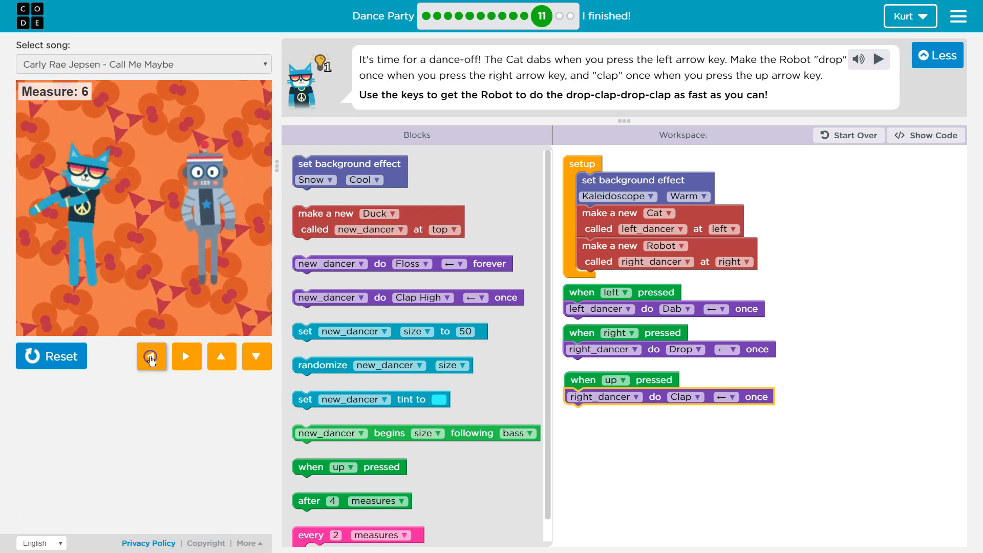
{"action": "left_click", "coordinate": [151, 357]}
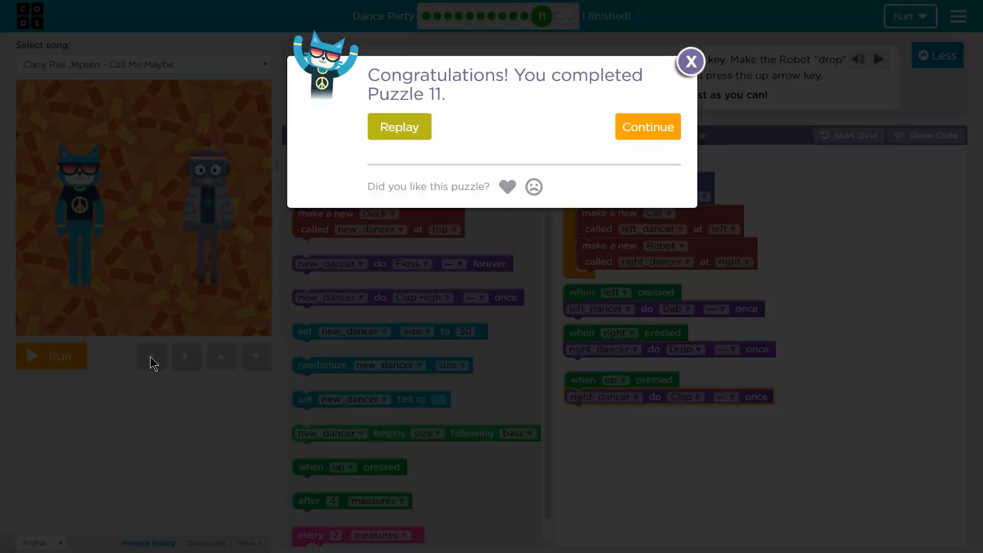
- Replay, run a third time, and make the Robot drop and then clap
{"action": "left_click", "coordinate": [690, 61]}
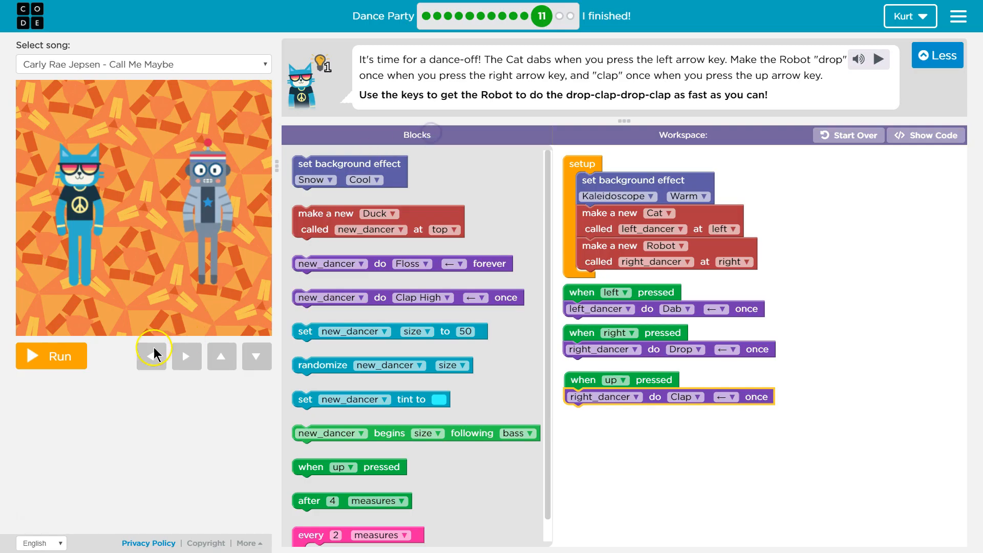
{"action": "left_click", "coordinate": [51, 357]}
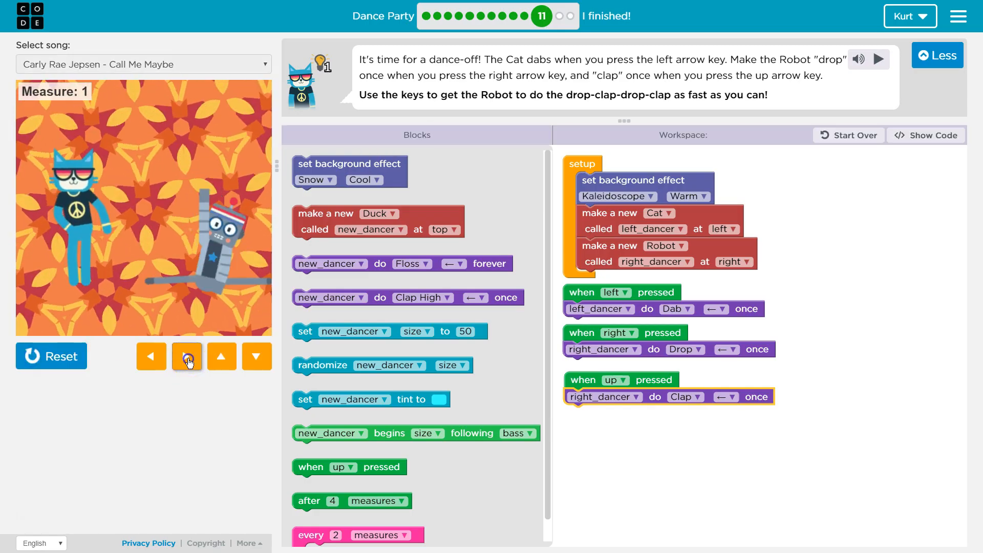
{"action": "left_click", "coordinate": [187, 356]}
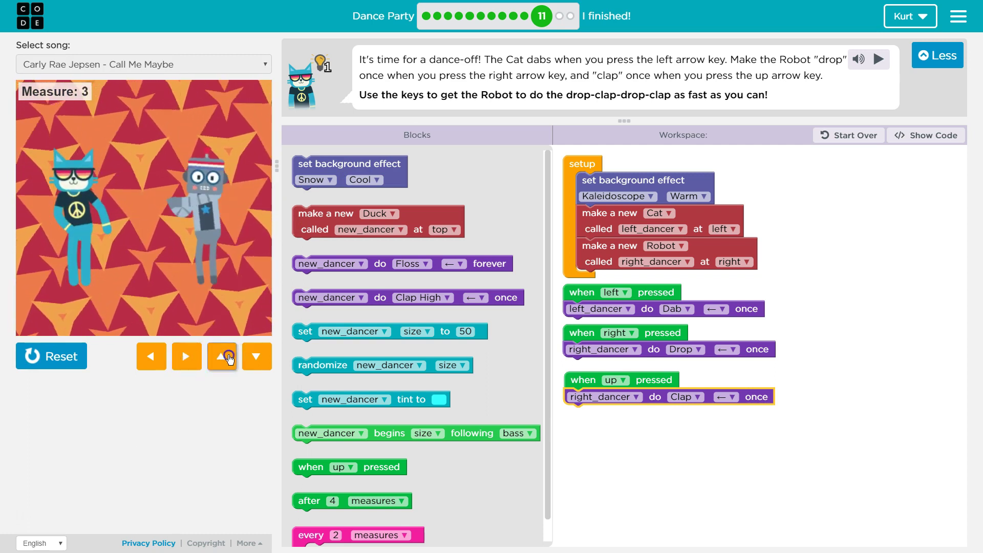
{"action": "left_click", "coordinate": [221, 356]}
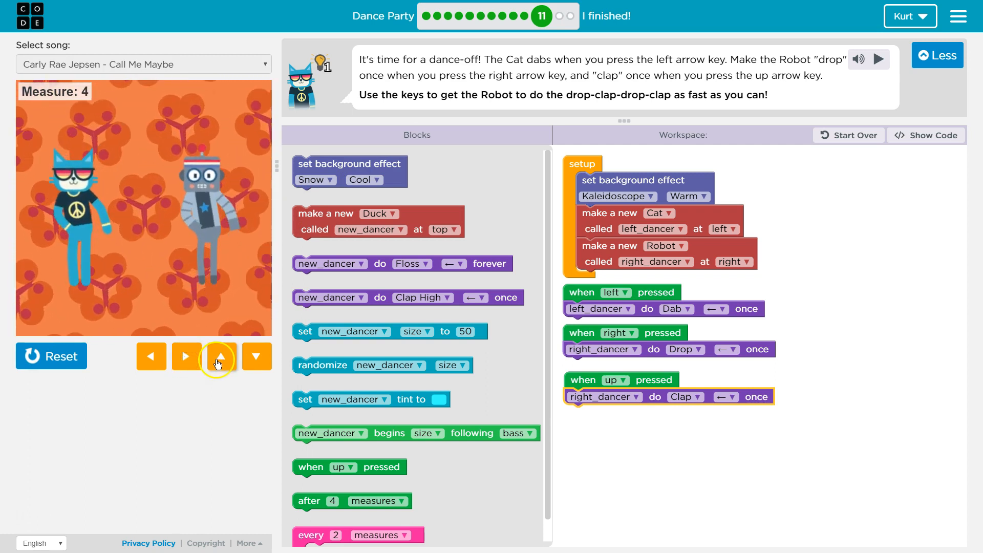